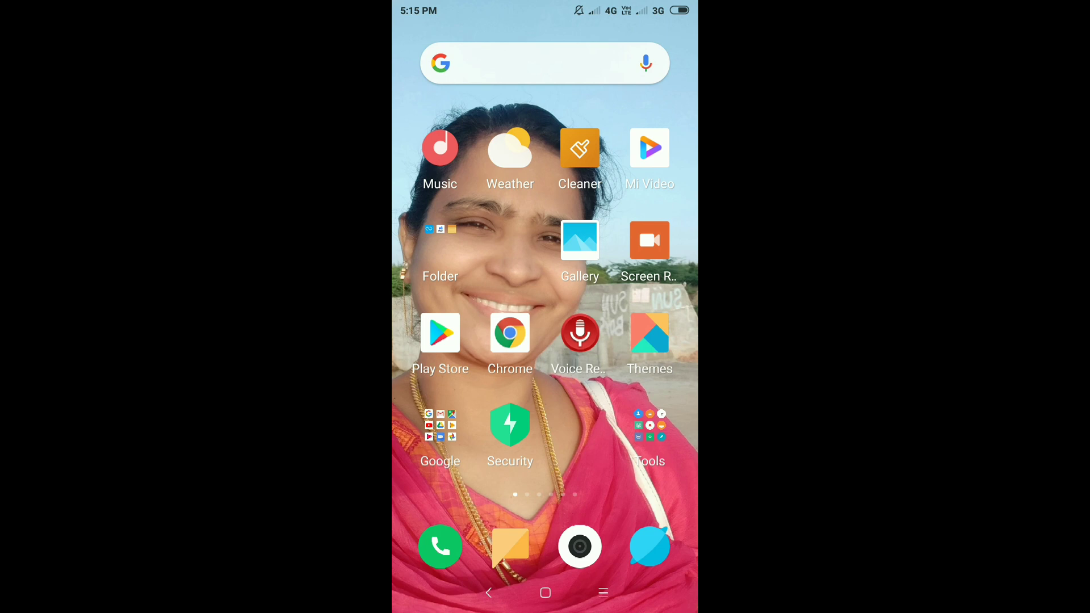
- From the home screen, search 'quo' and launch the Quotes Creator app
scroll(left, 3)
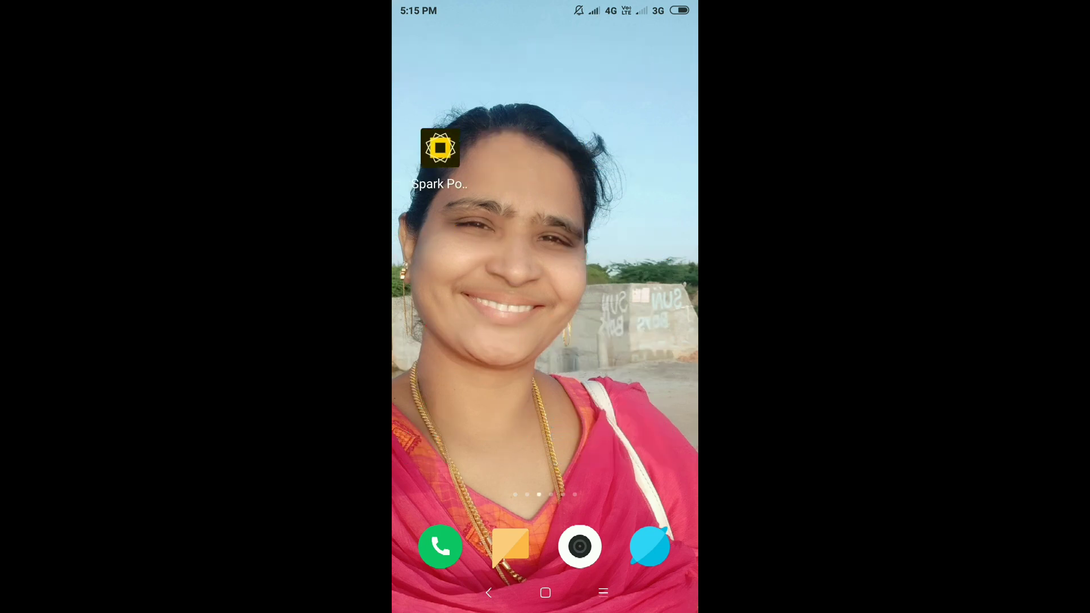
scroll(left, 3)
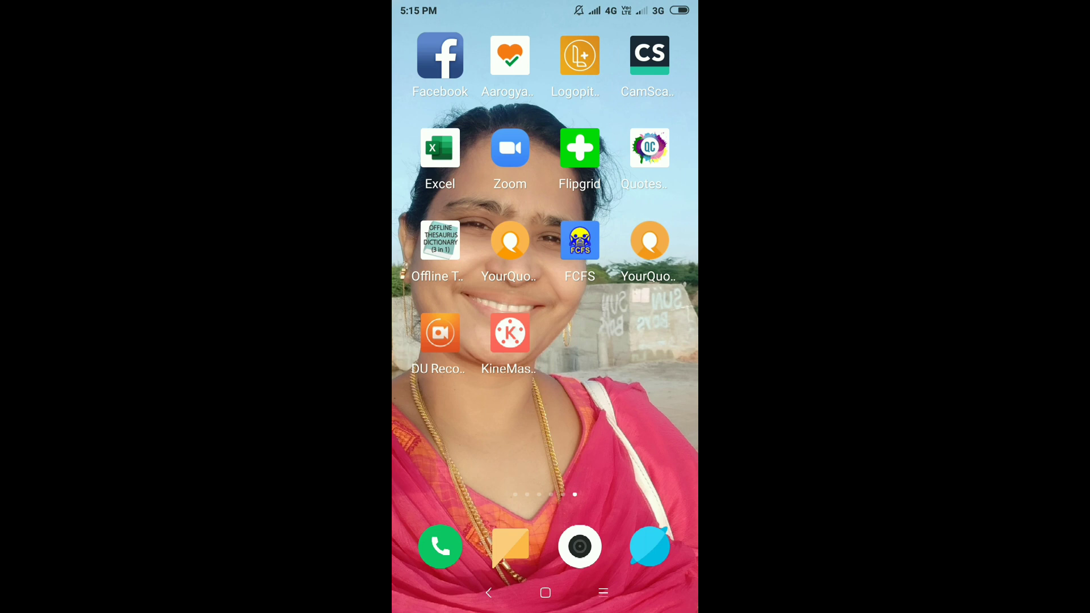
scroll(left, 3)
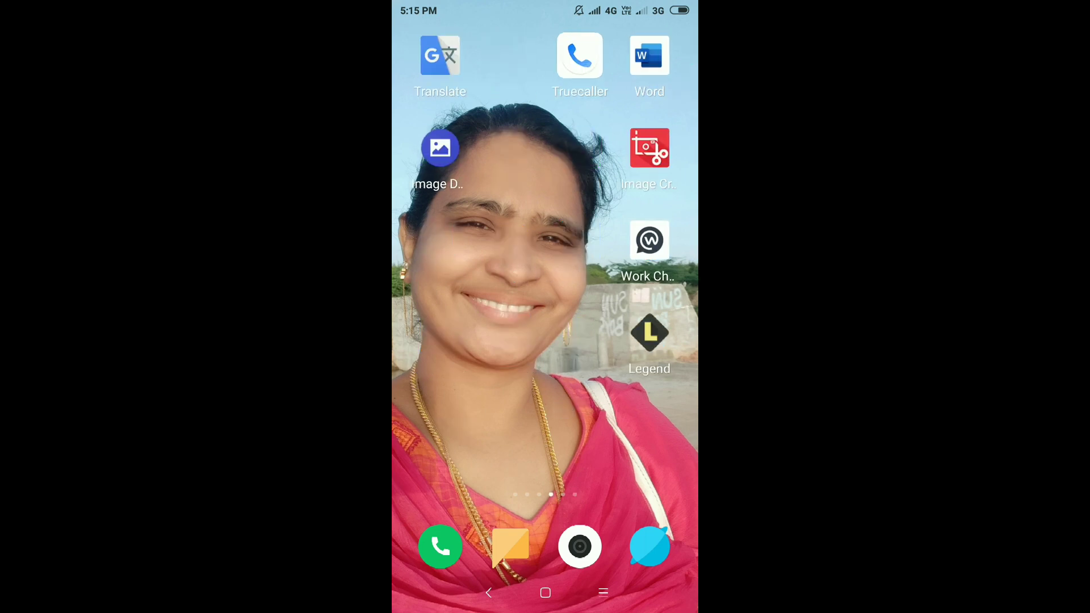
scroll(right, 3)
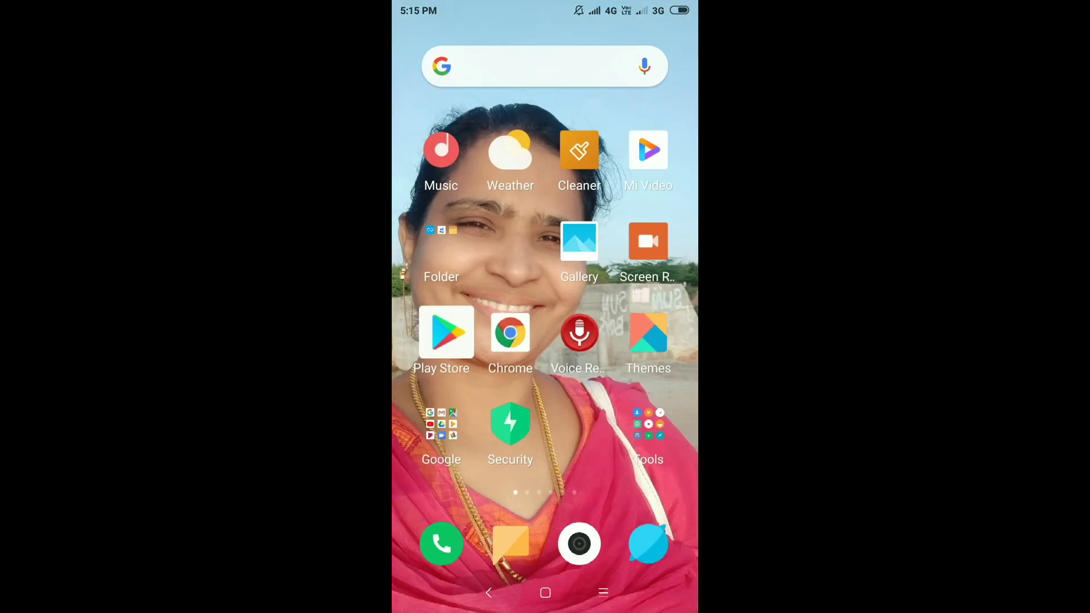
click(544, 66)
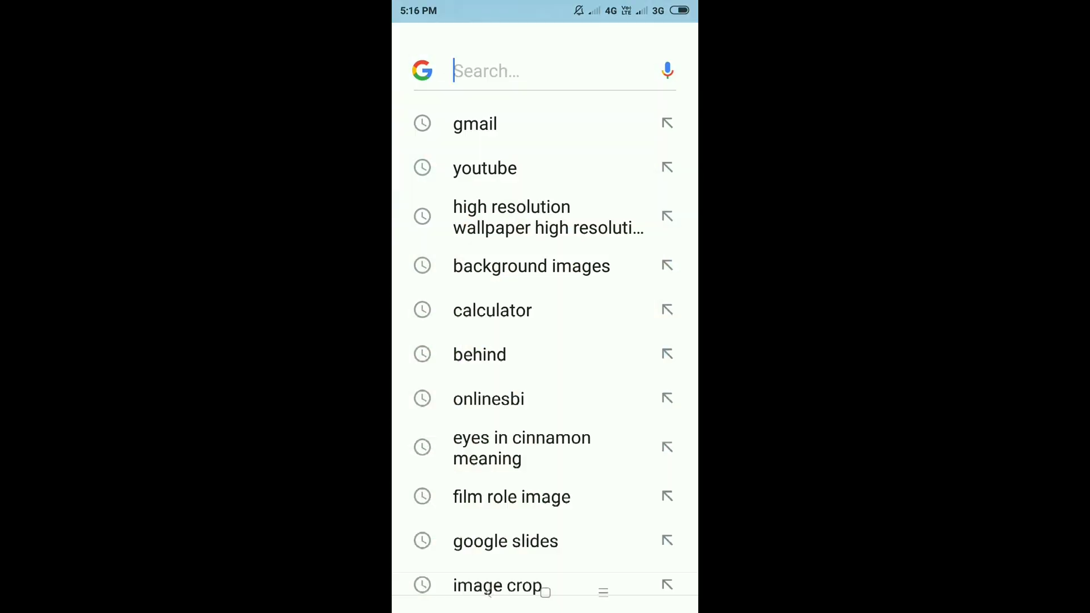
click(544, 70)
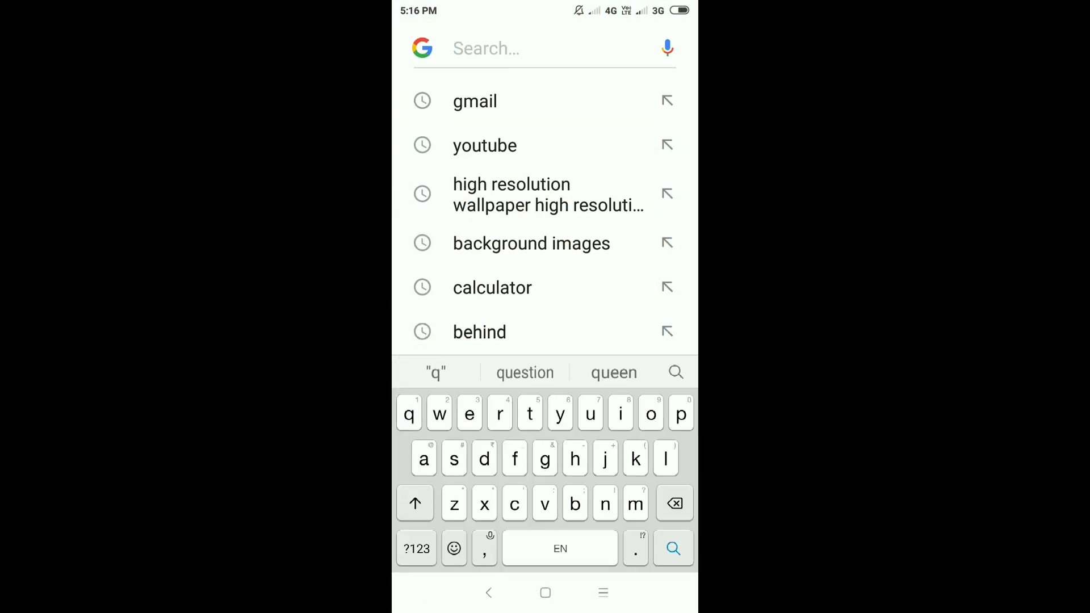
text(quo)
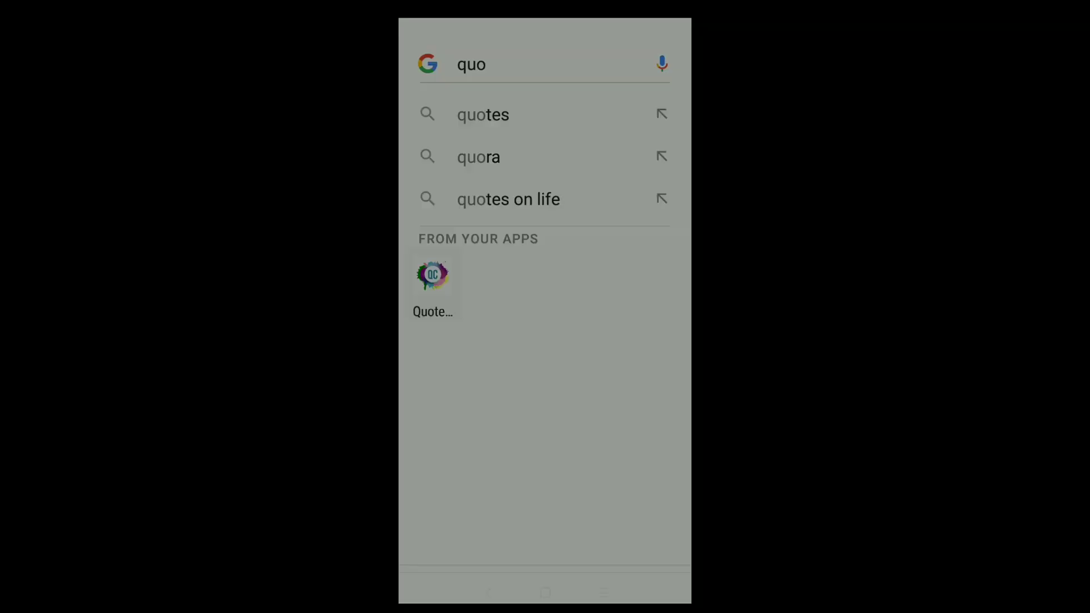
click(432, 275)
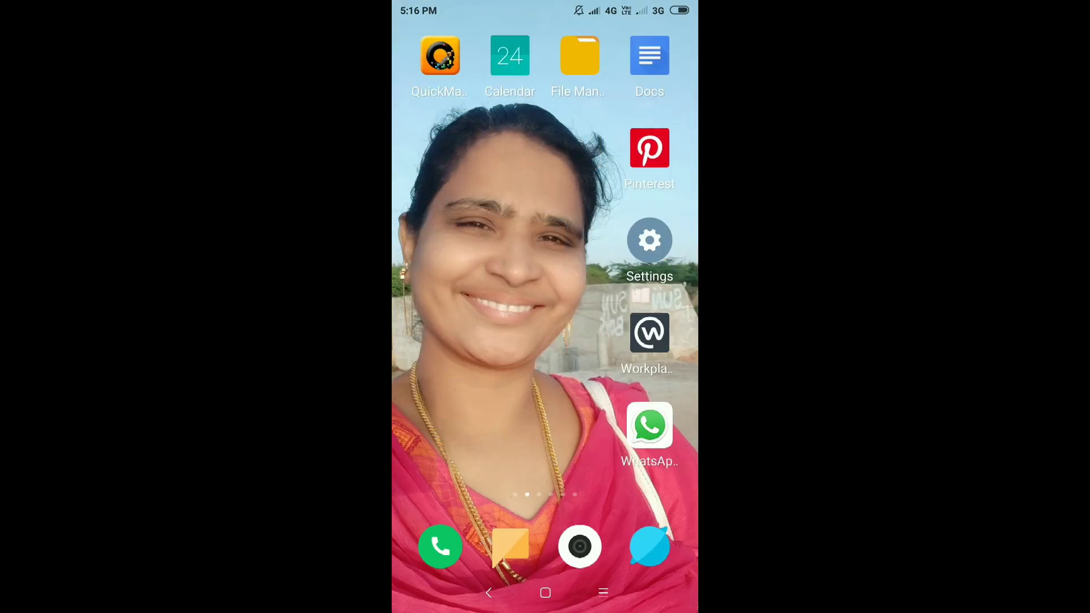
- Copy the long voracious-readers poem message in the WhatsApp chat and return to the home screen
click(650, 426)
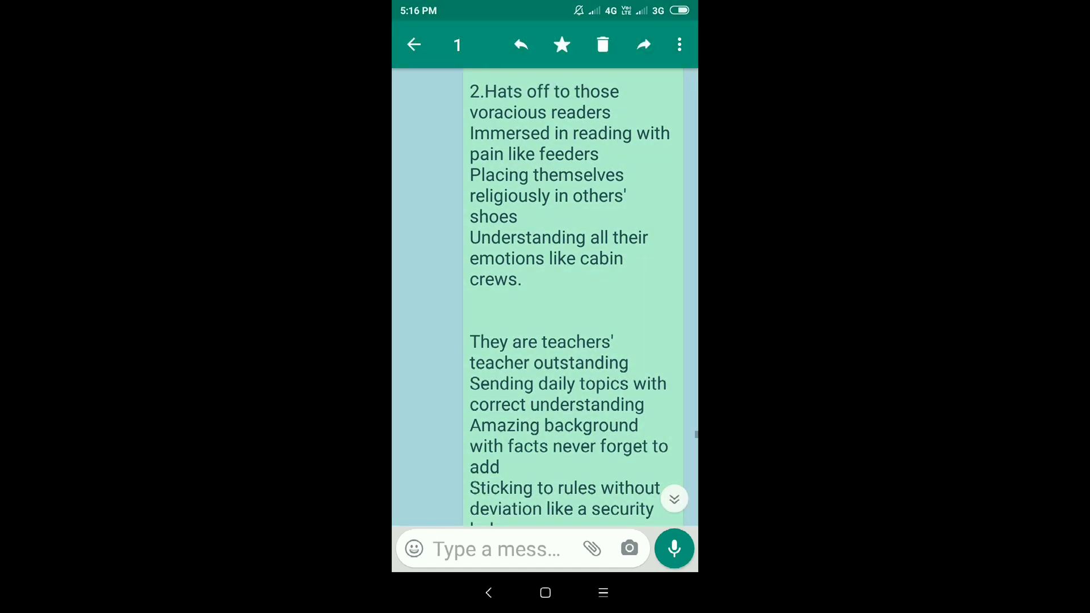
click(679, 44)
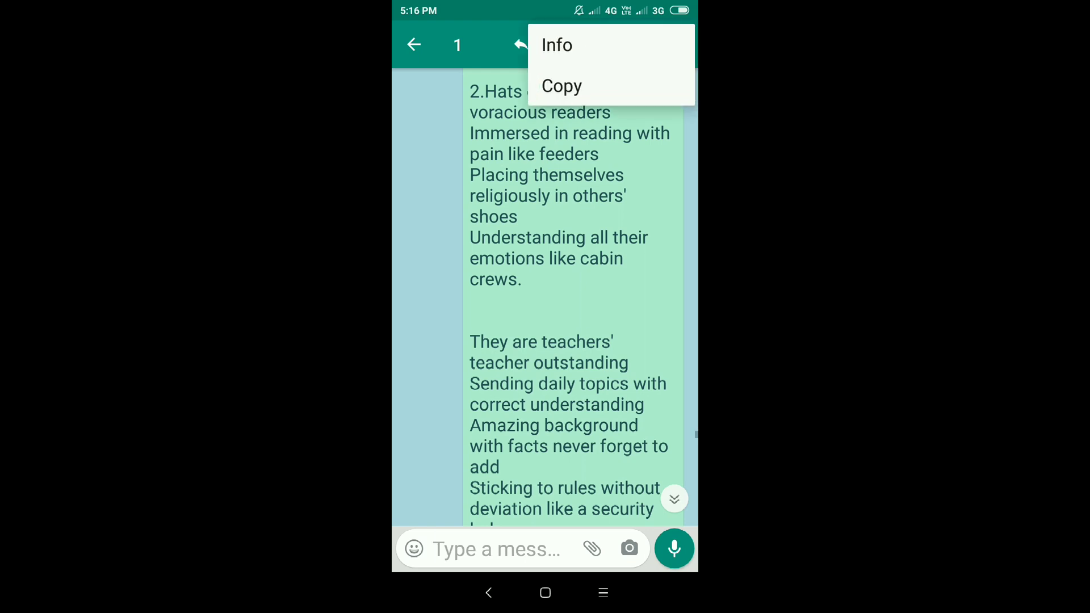
click(560, 85)
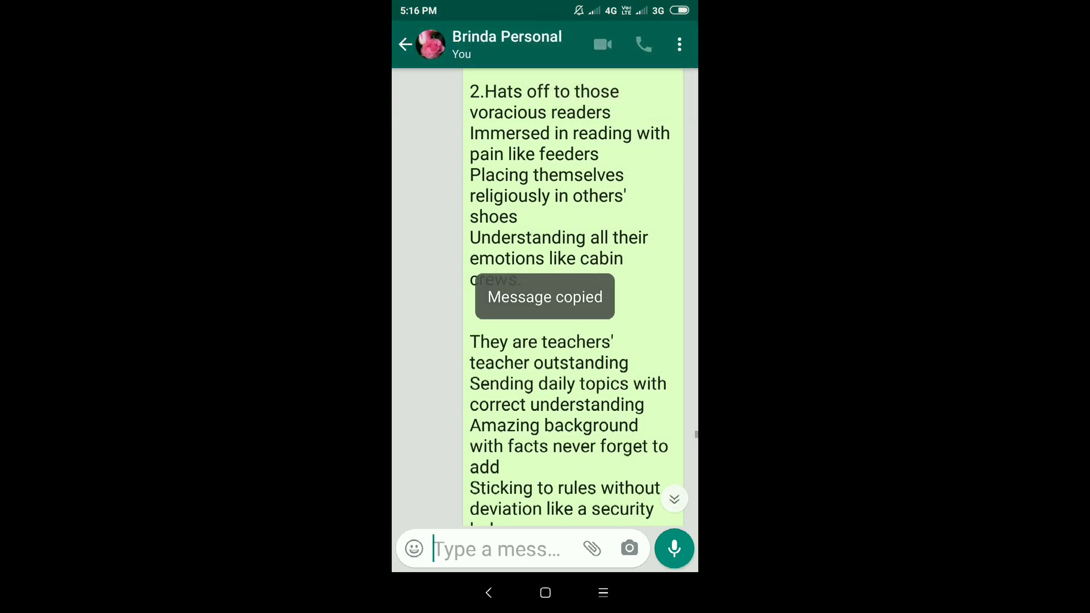
click(546, 593)
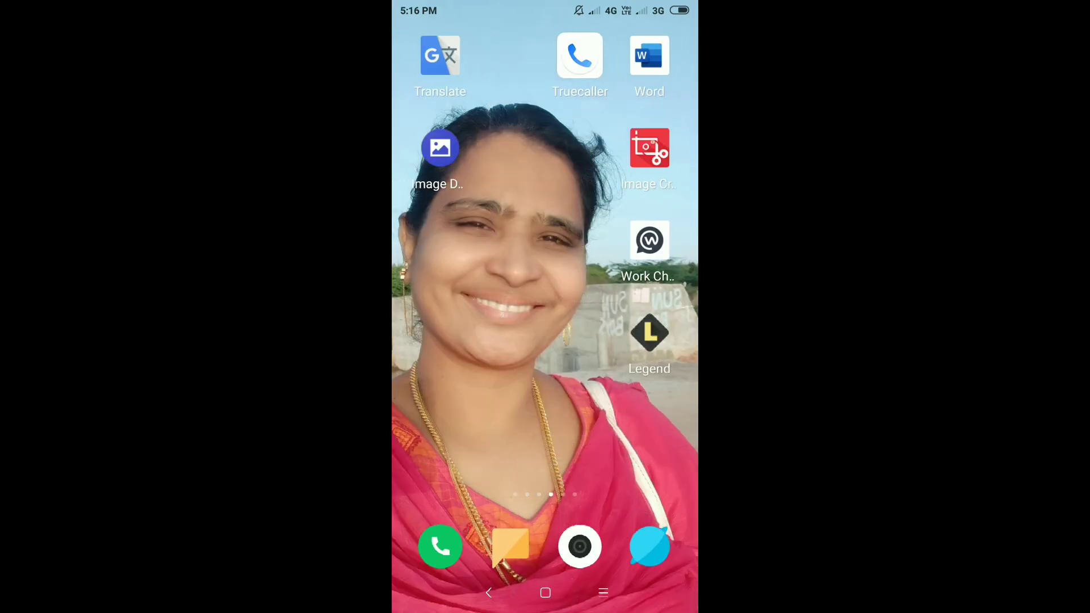
scroll(left, 3)
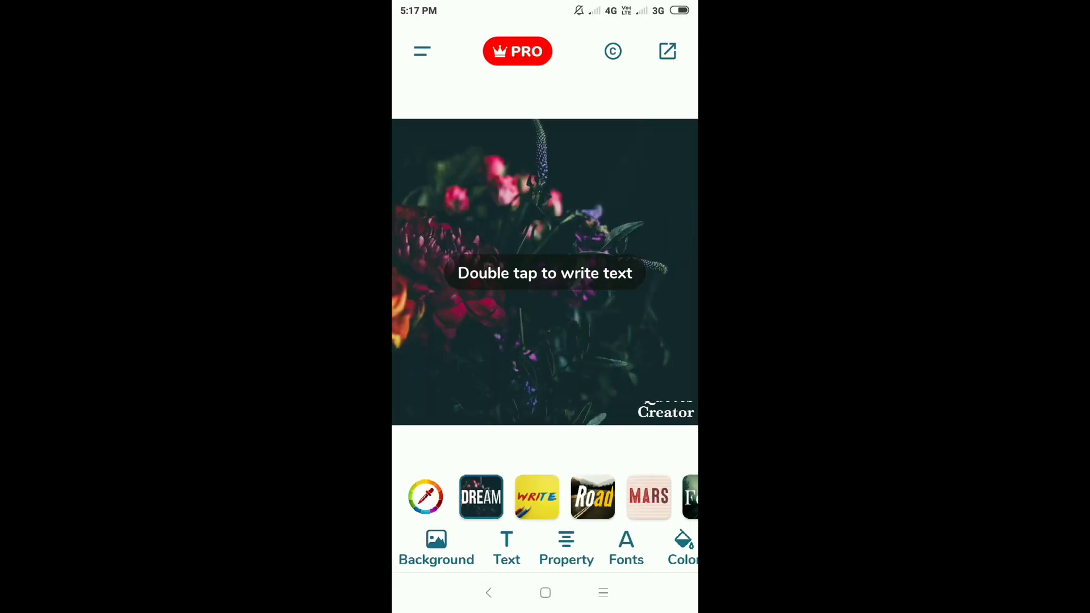
double_click(544, 272)
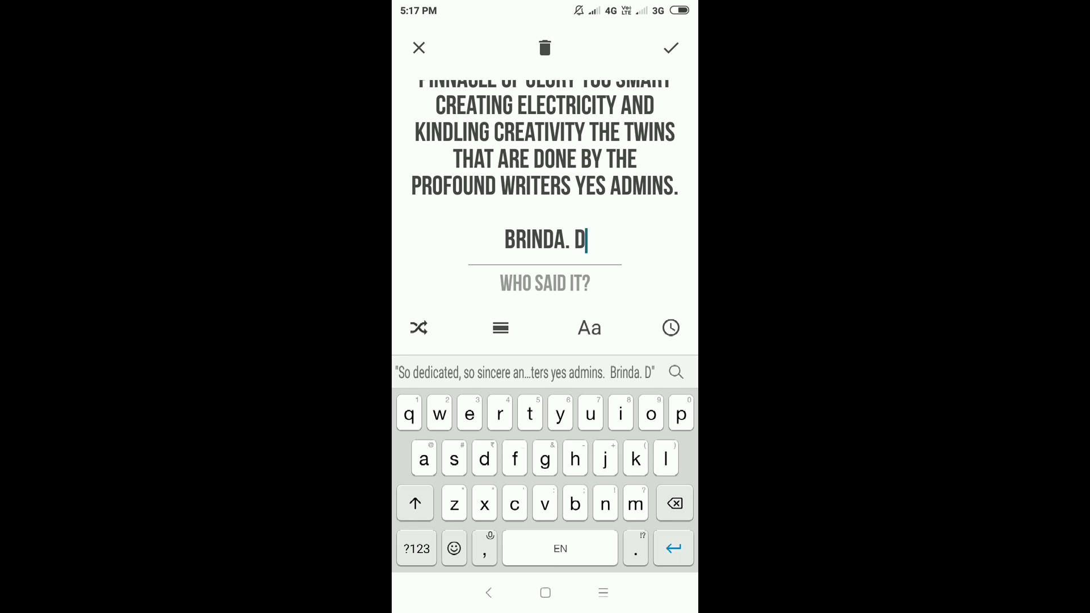
click(670, 48)
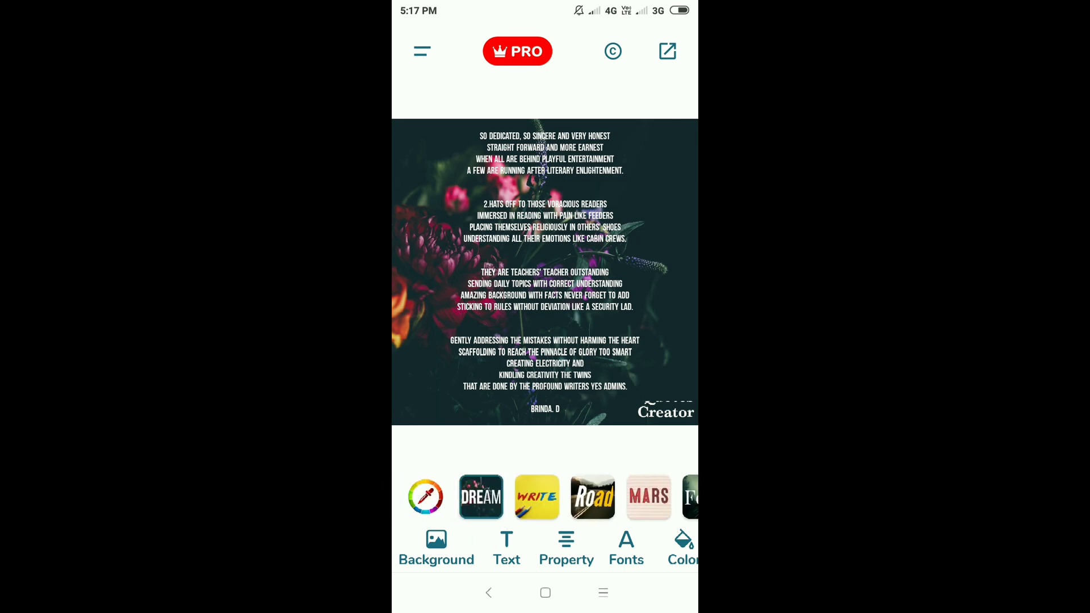
- Try the WRITE, Fair and LIGHT presets, keeping the Dark ornamental style with white script
click(537, 496)
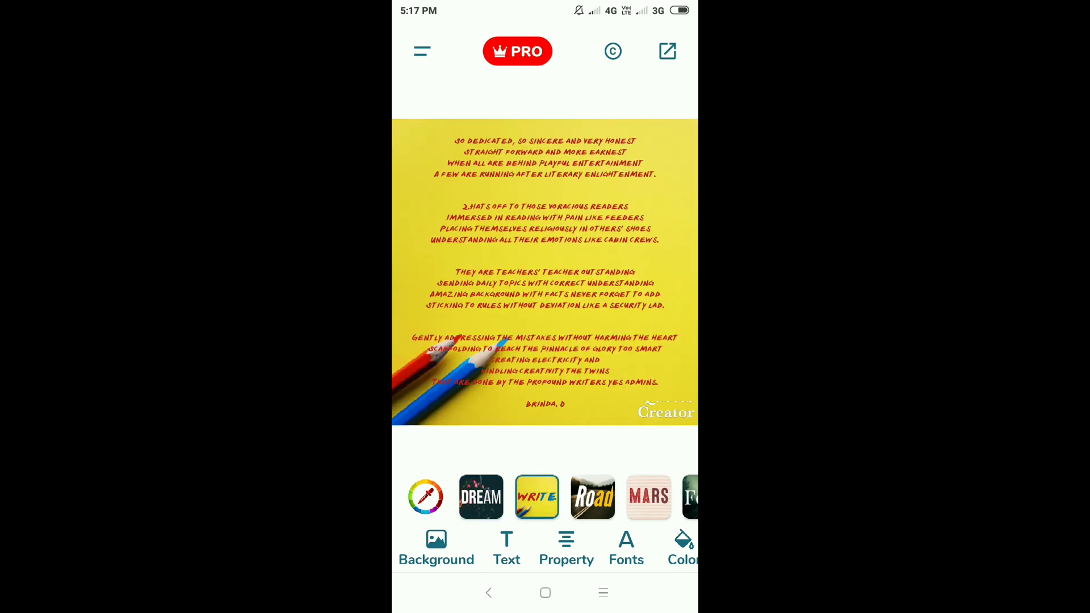
click(593, 496)
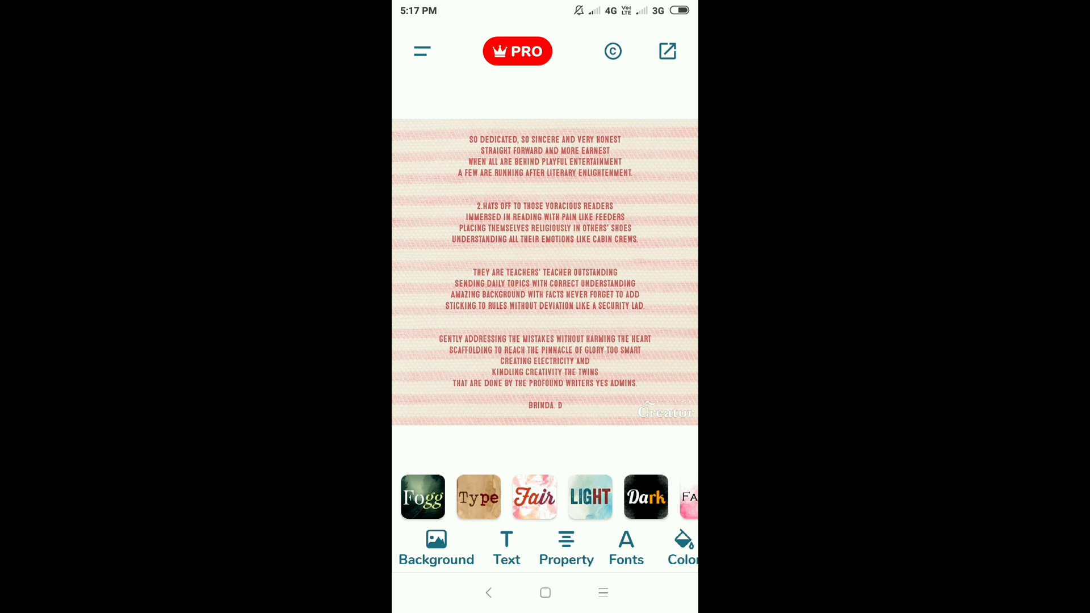
click(589, 497)
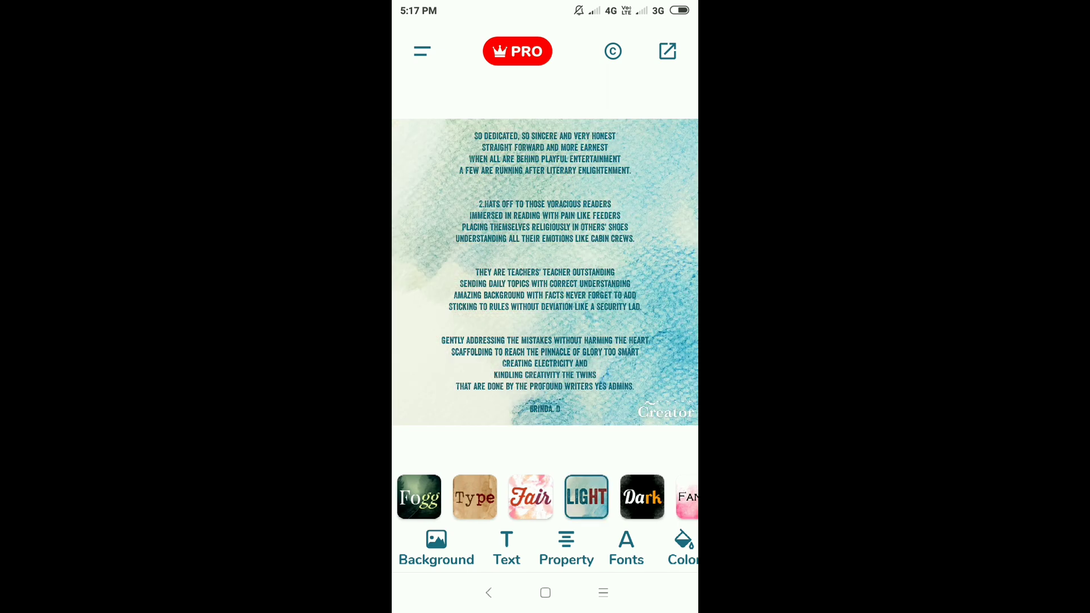
click(641, 496)
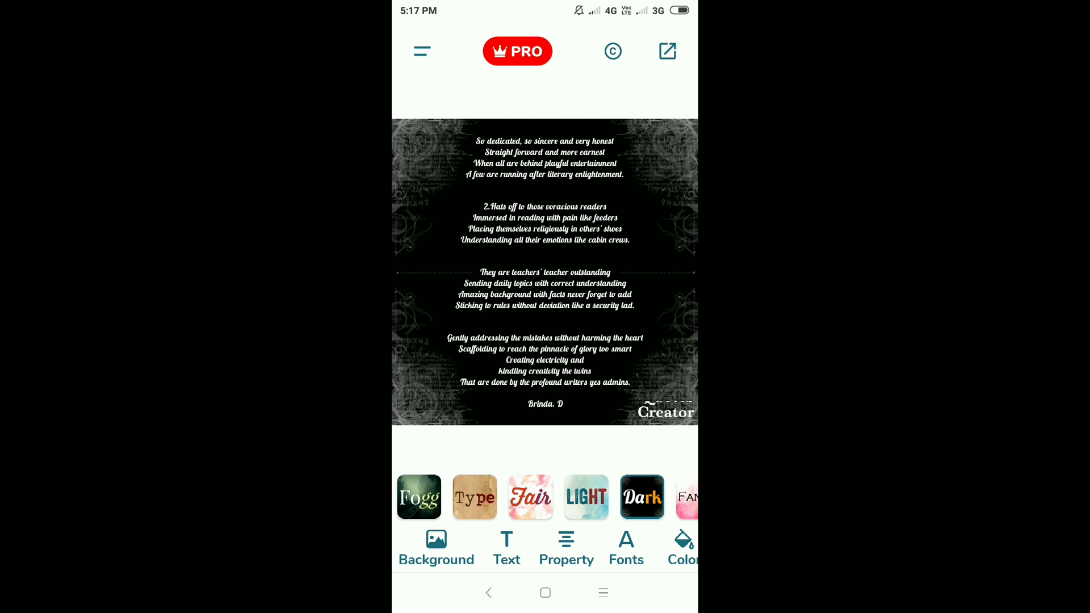
scroll(left, 3)
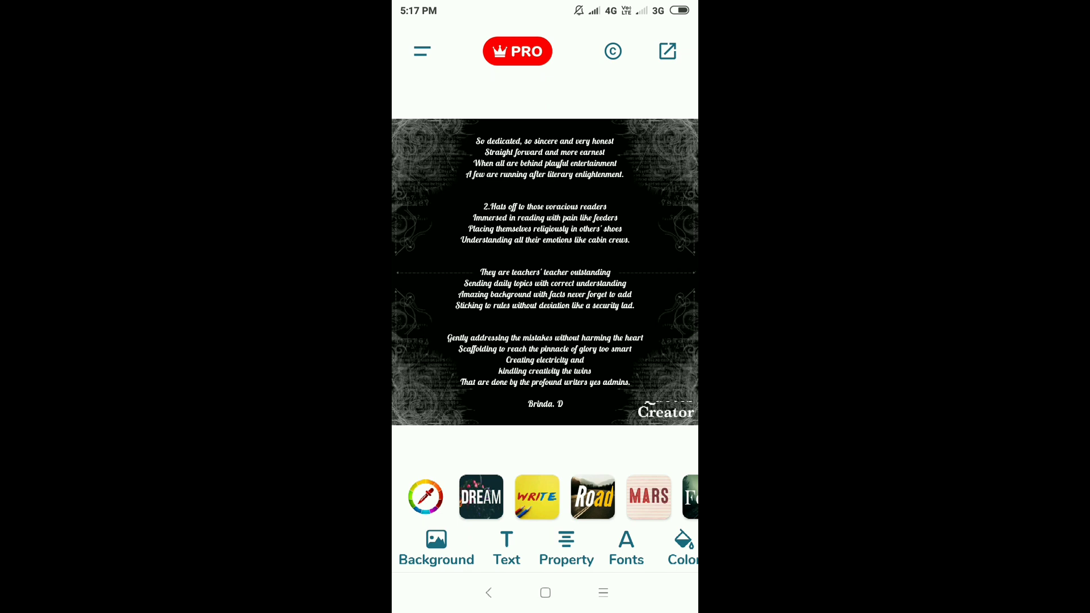
click(436, 549)
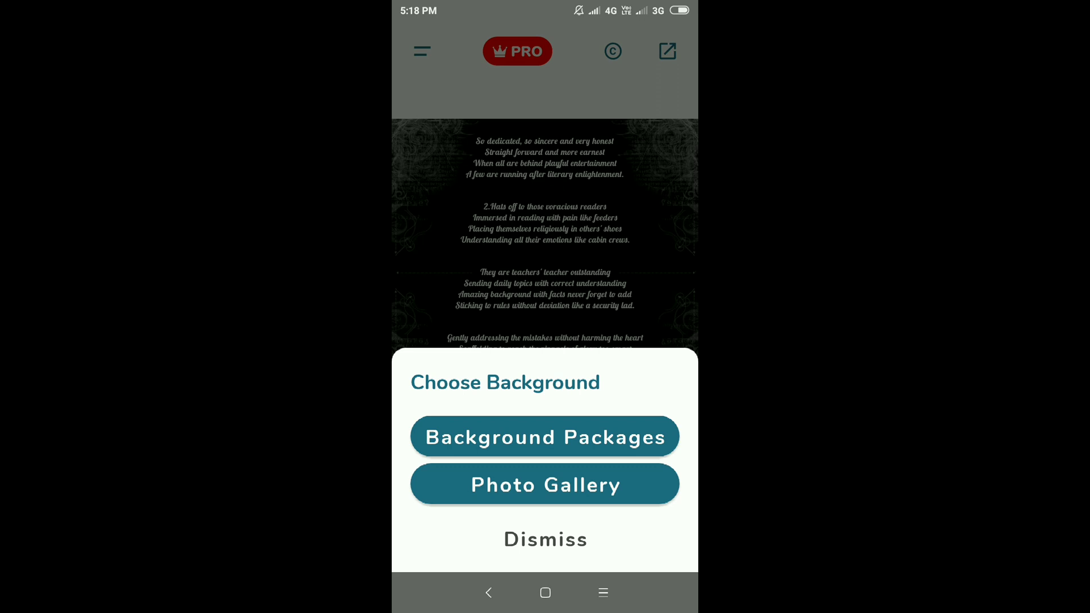
- Browse the phone's images and pick the beach 'Nature' photo for cropping
click(545, 485)
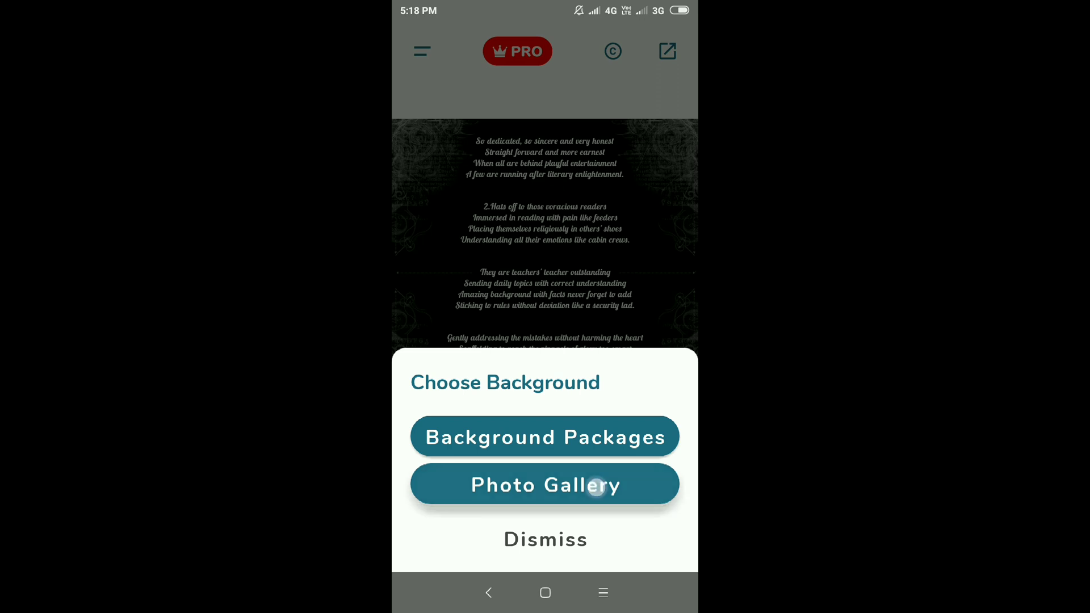
click(543, 485)
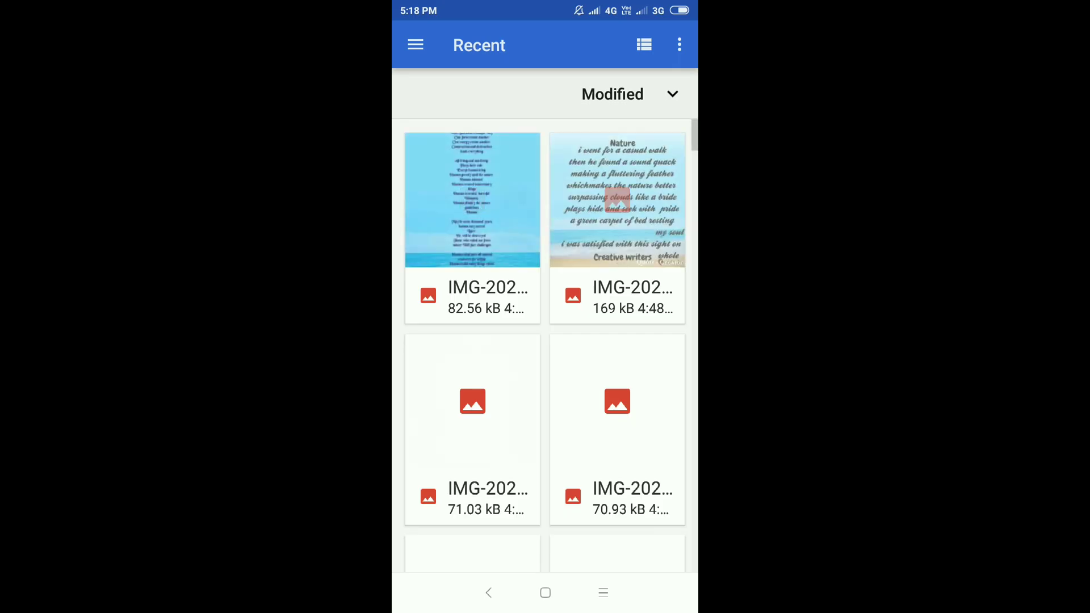
scroll(down, 3)
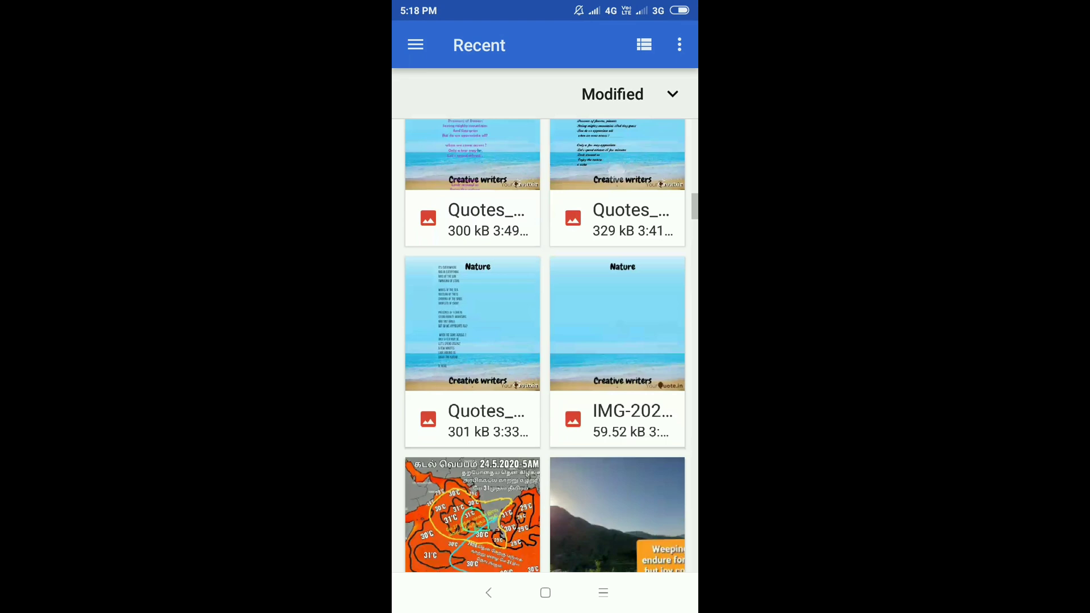
scroll(down, 3)
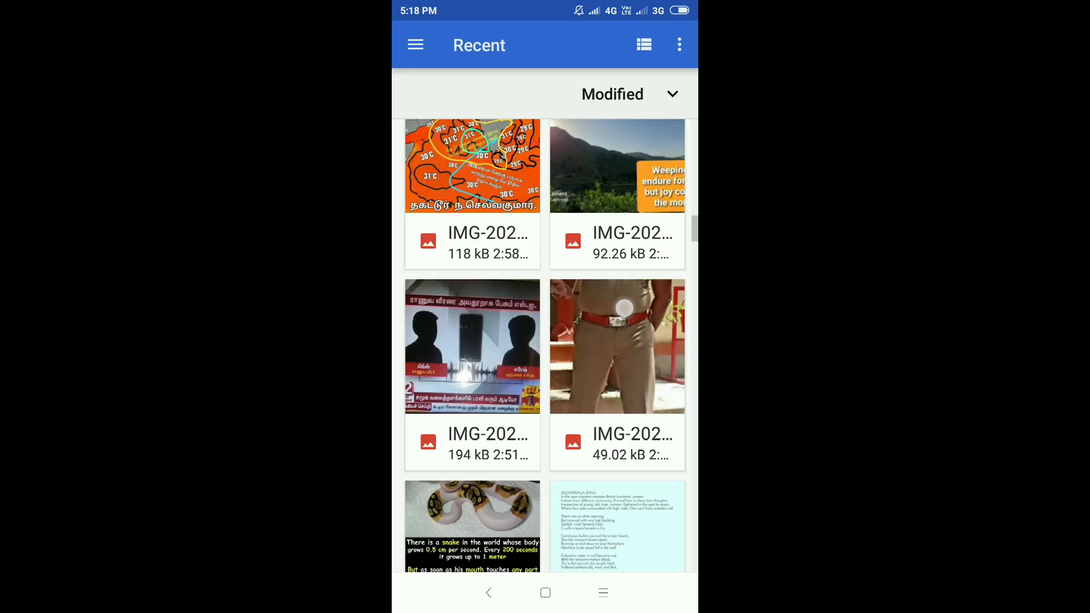
scroll(down, 3)
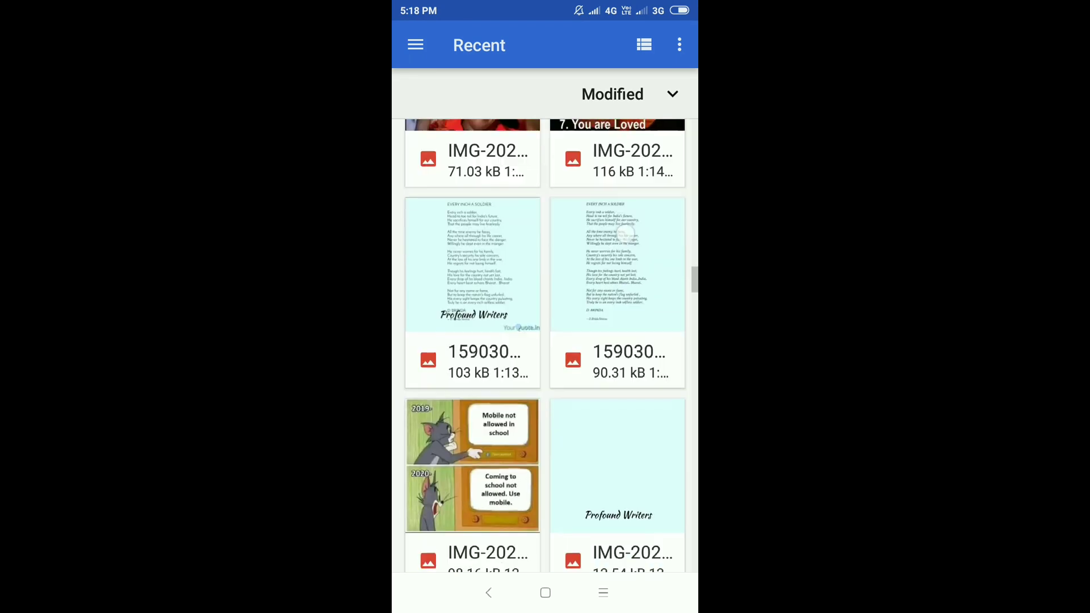
scroll(down, 3)
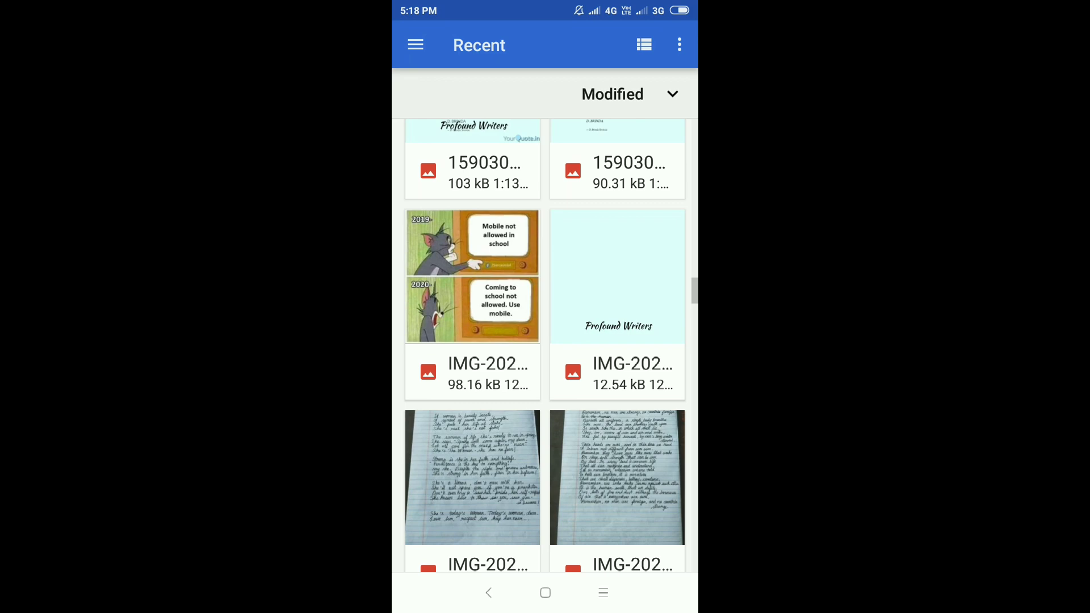
scroll(down, 3)
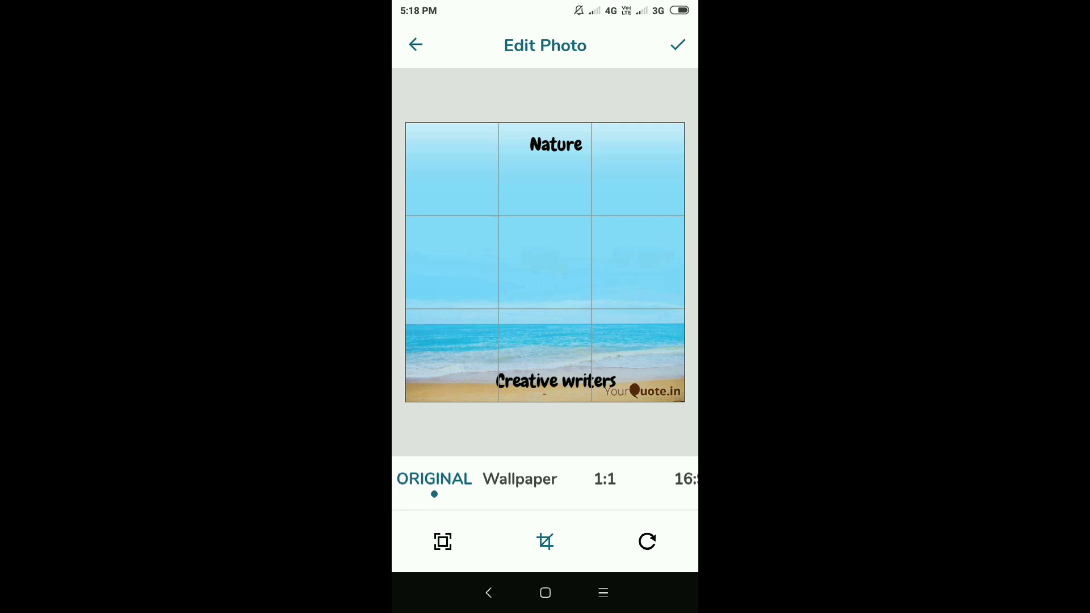
- Apply the cropped beach 'Nature' photo as the background behind the white poem
click(675, 44)
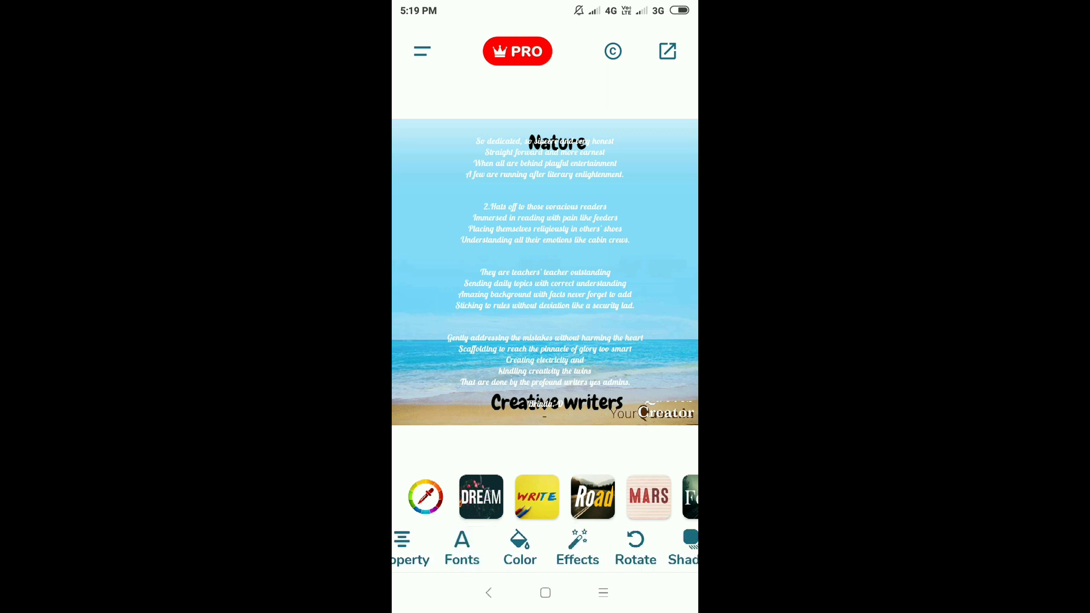
- Darken the poem's text colour to black with the brightness slider
click(518, 549)
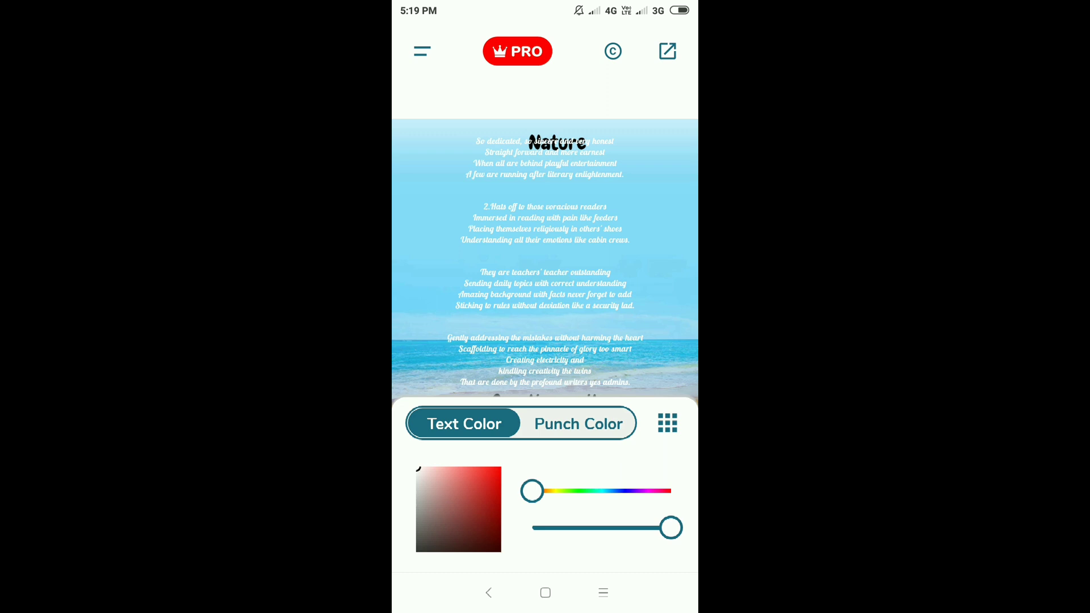
drag(670, 528, 615, 528)
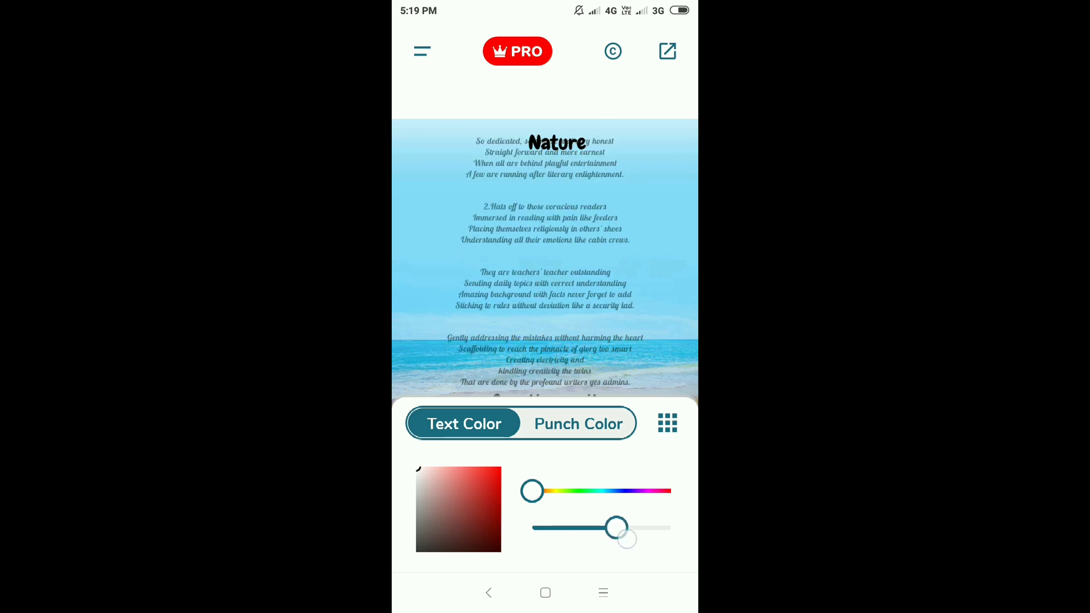
drag(616, 528, 619, 528)
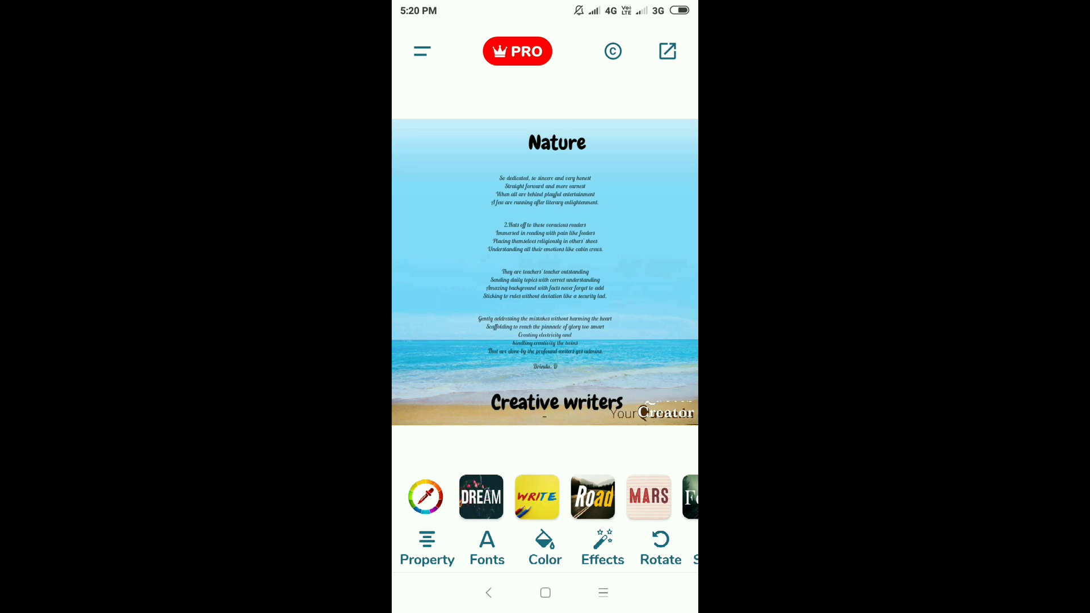
scroll(left, 3)
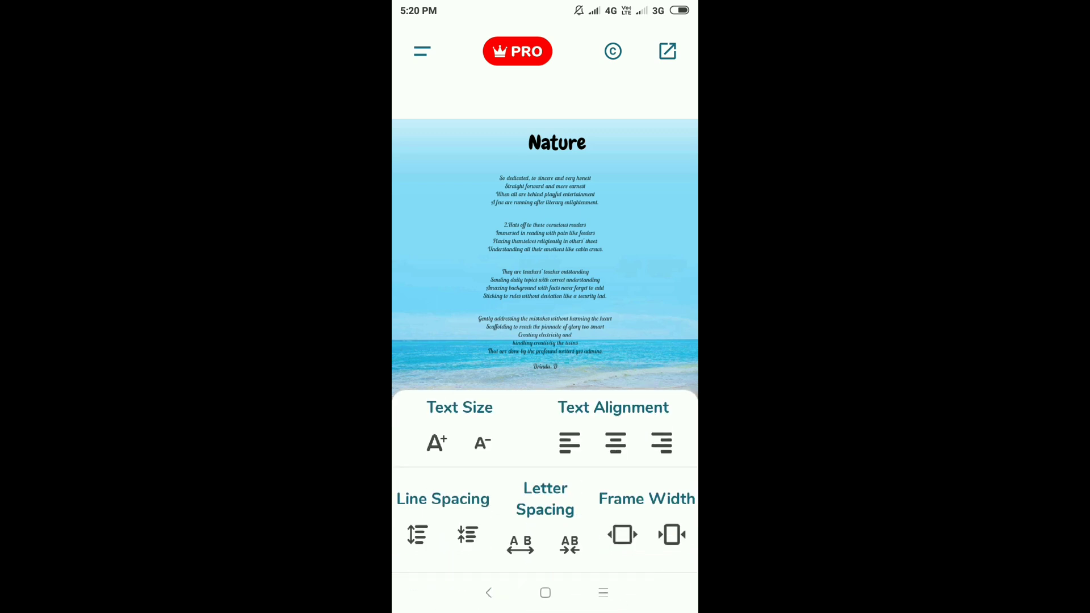
- Left-align the poem lines after trying right alignment
click(569, 443)
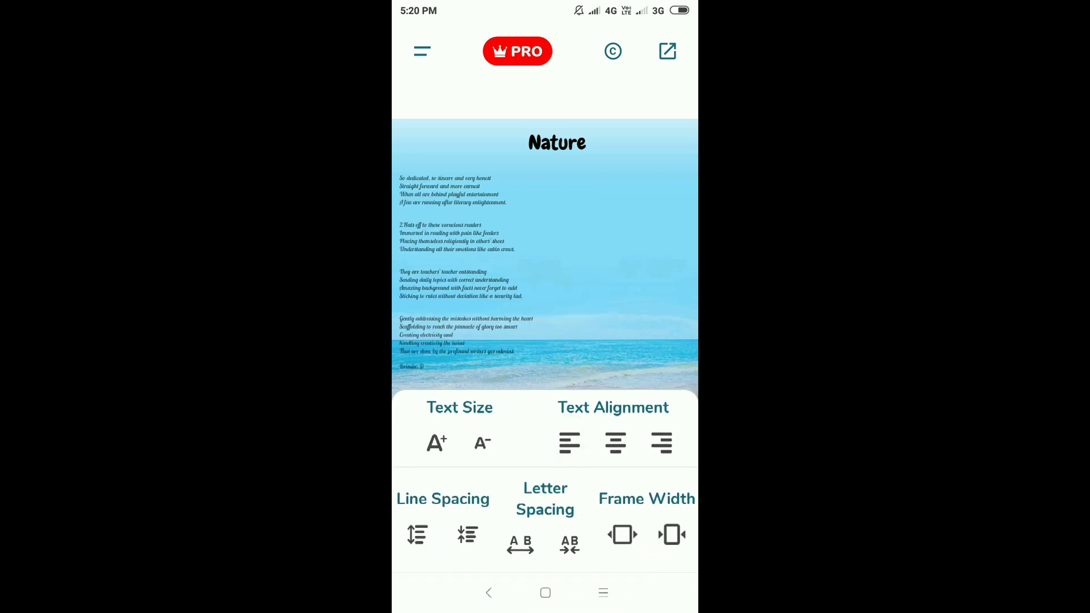
click(661, 442)
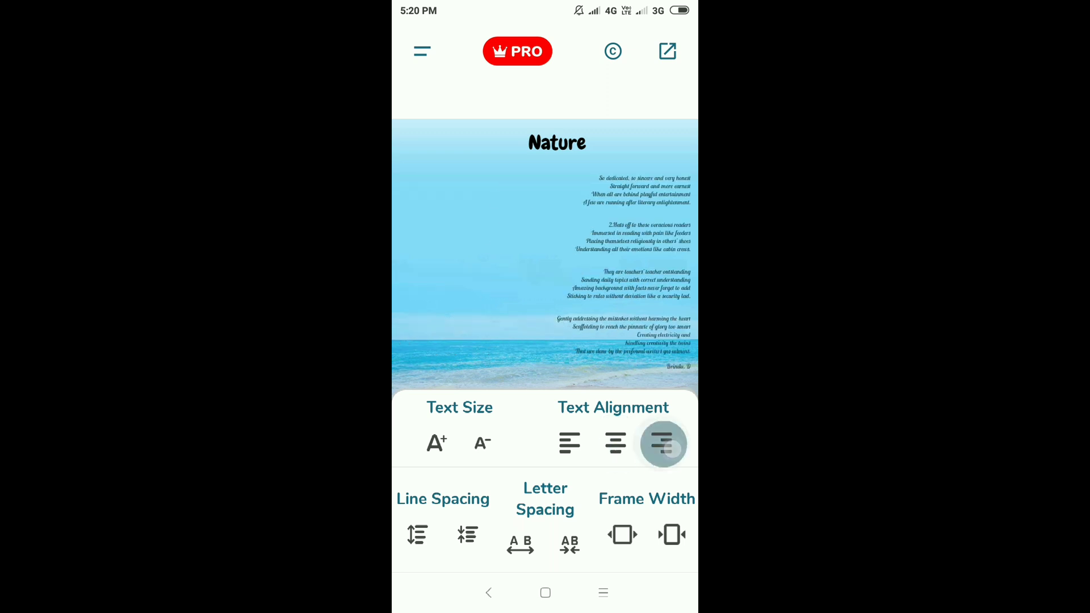
click(569, 444)
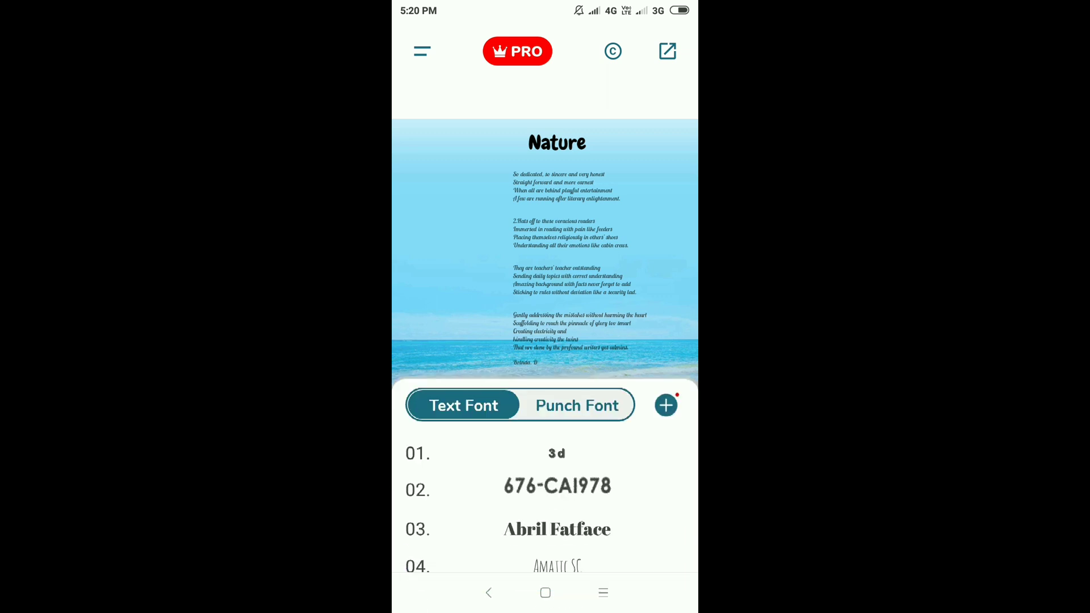
scroll(down, 3)
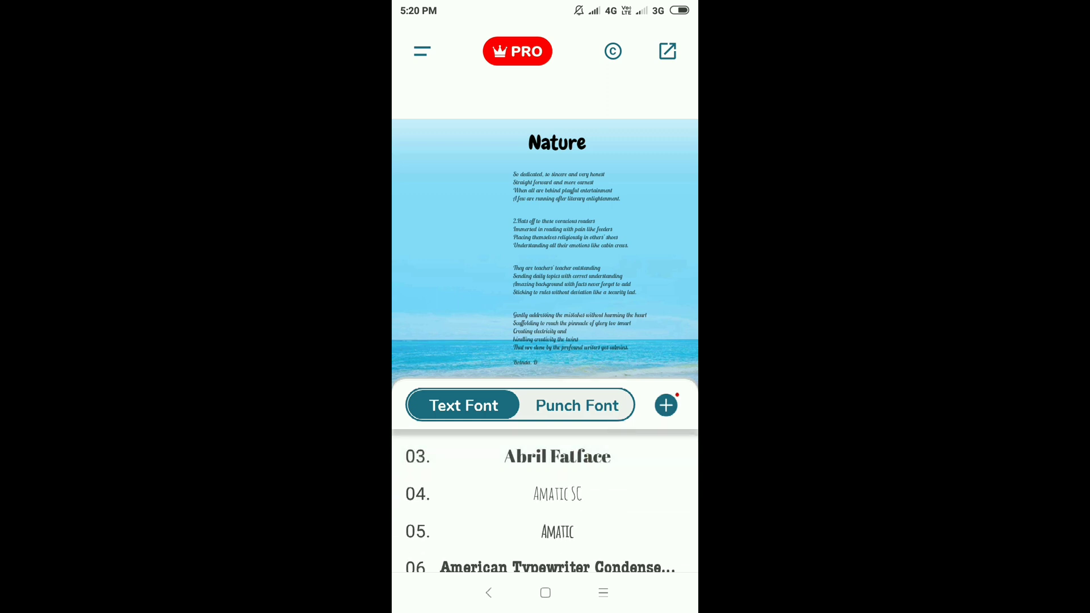
- Set the poem in a classic serif font from the Text Font list
scroll(down, 3)
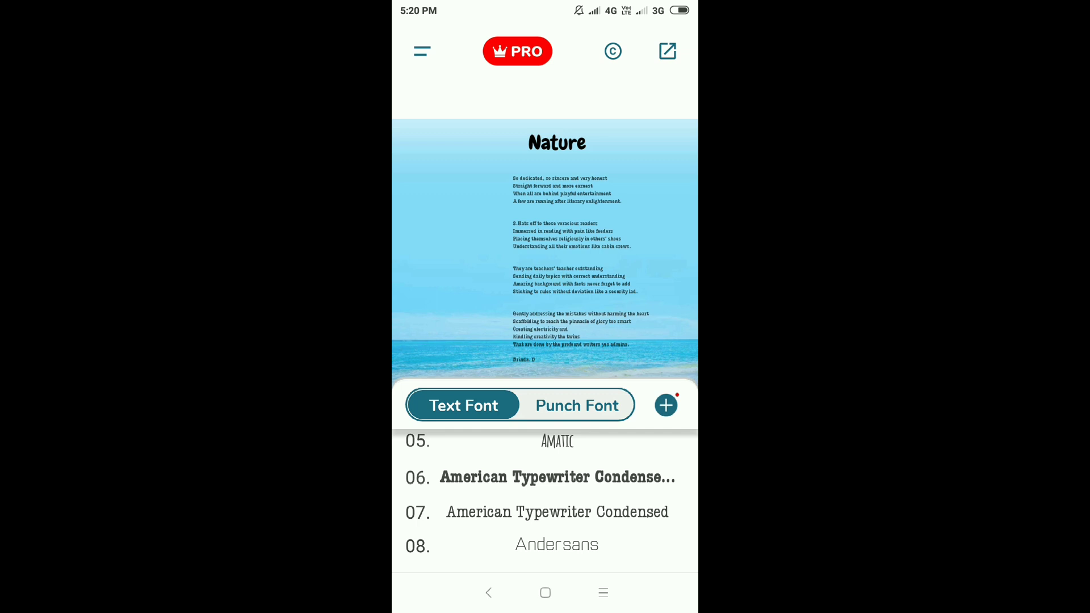
scroll(down, 3)
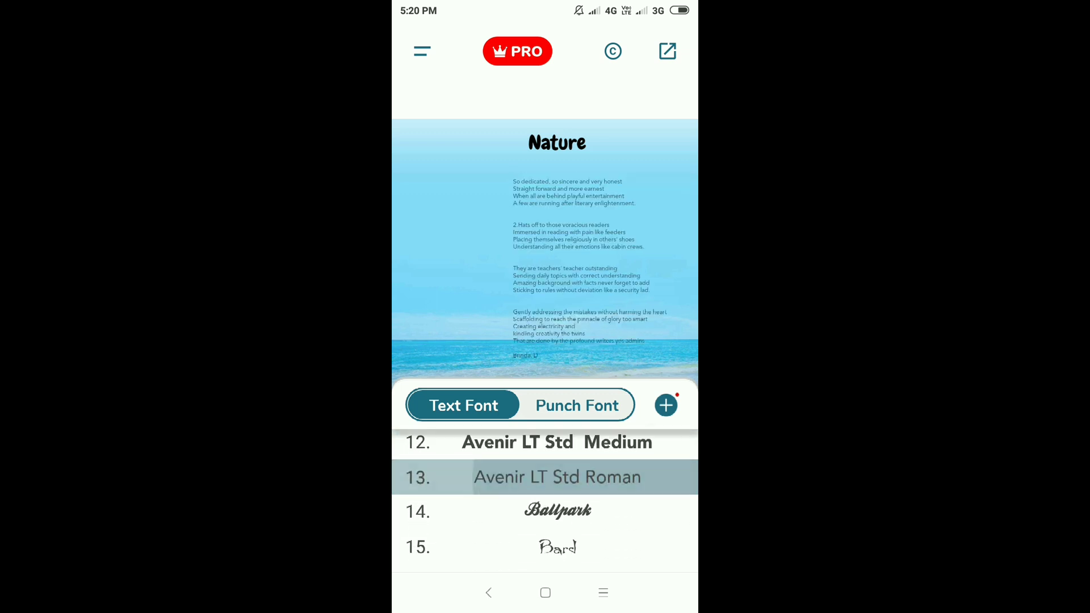
scroll(down, 3)
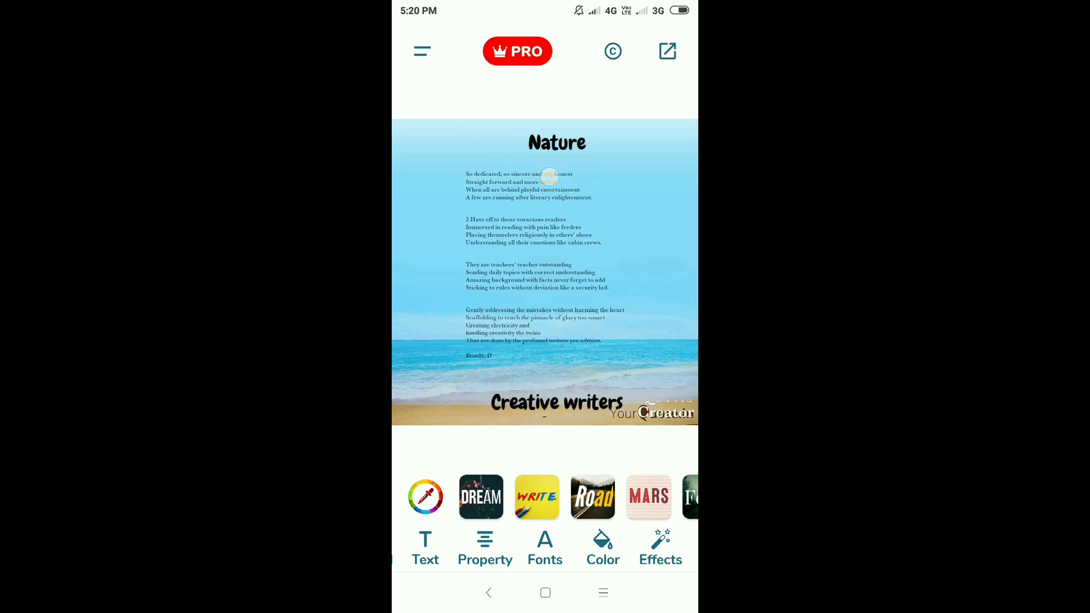
double_click(548, 178)
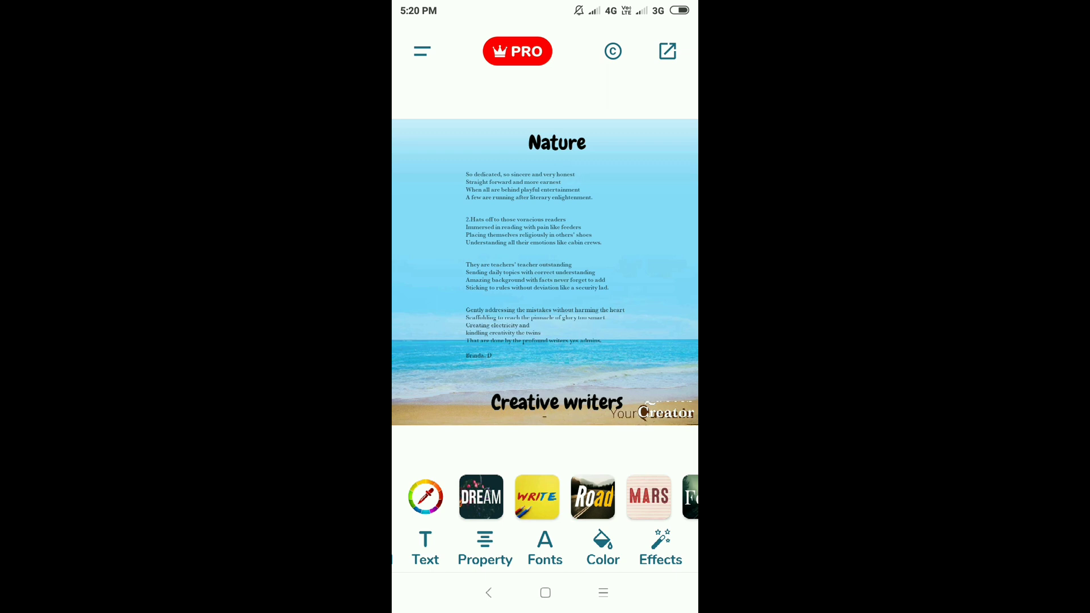
scroll(left, 3)
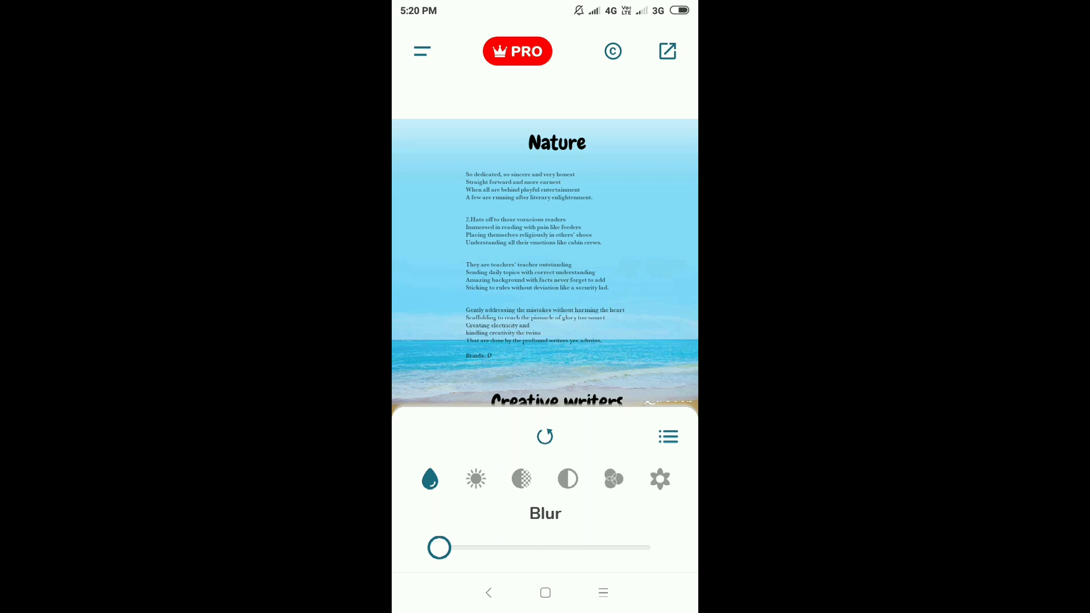
- Experiment with the beach photo's vignette, settling on lightly darkened edges
click(659, 479)
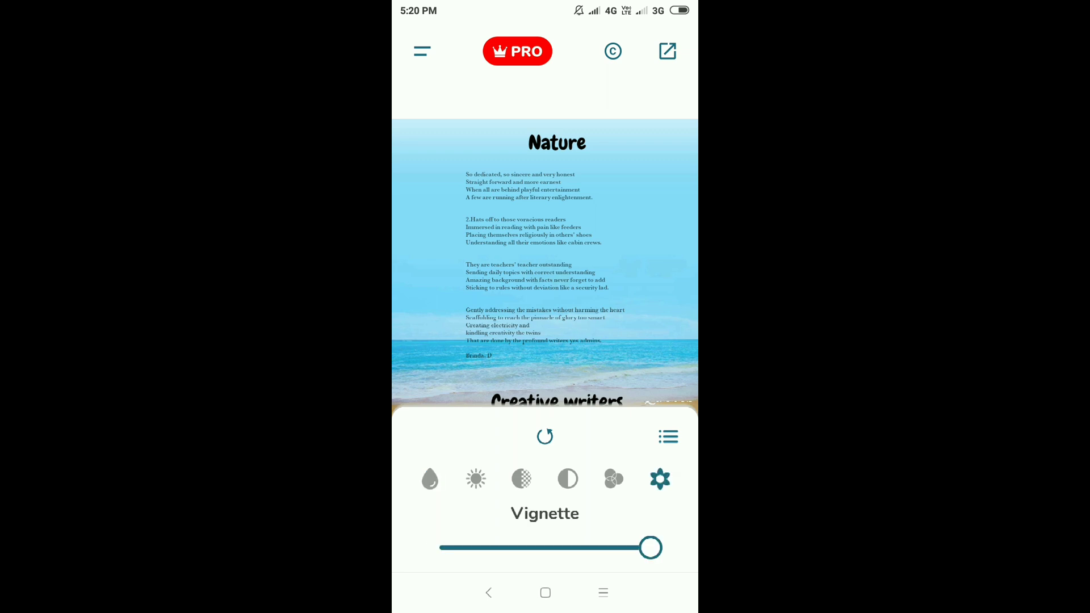
drag(650, 548, 563, 547)
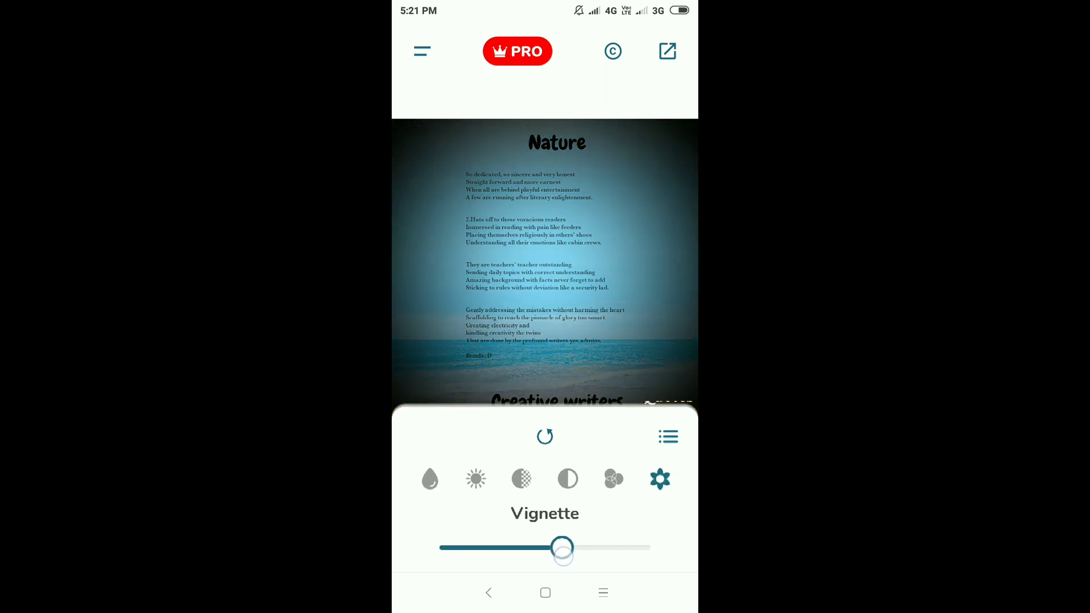
drag(564, 547, 546, 548)
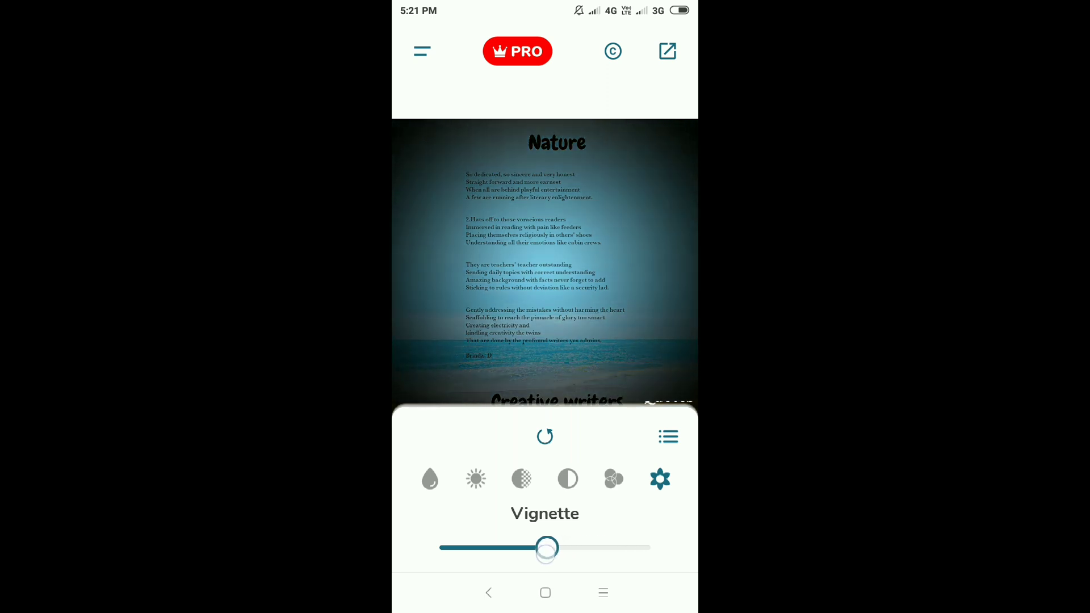
drag(546, 547, 554, 547)
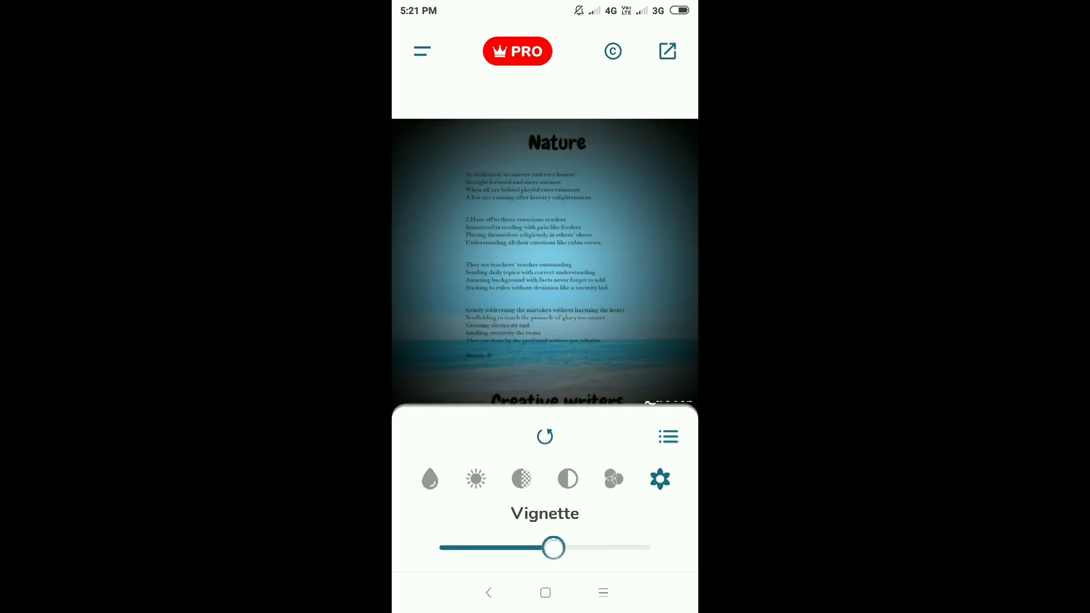
drag(554, 548, 651, 548)
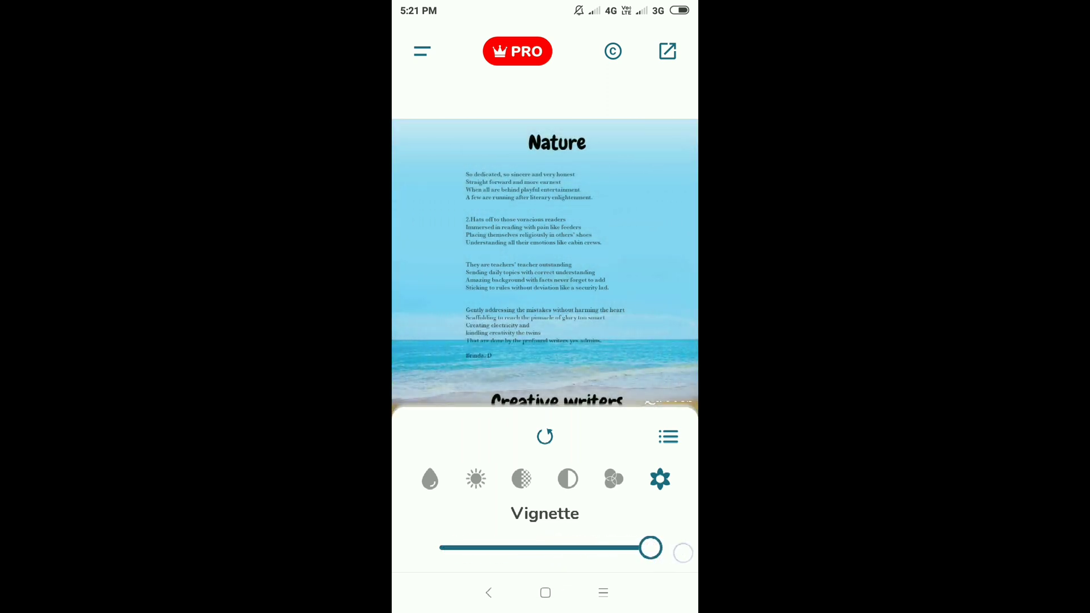
drag(650, 547, 601, 547)
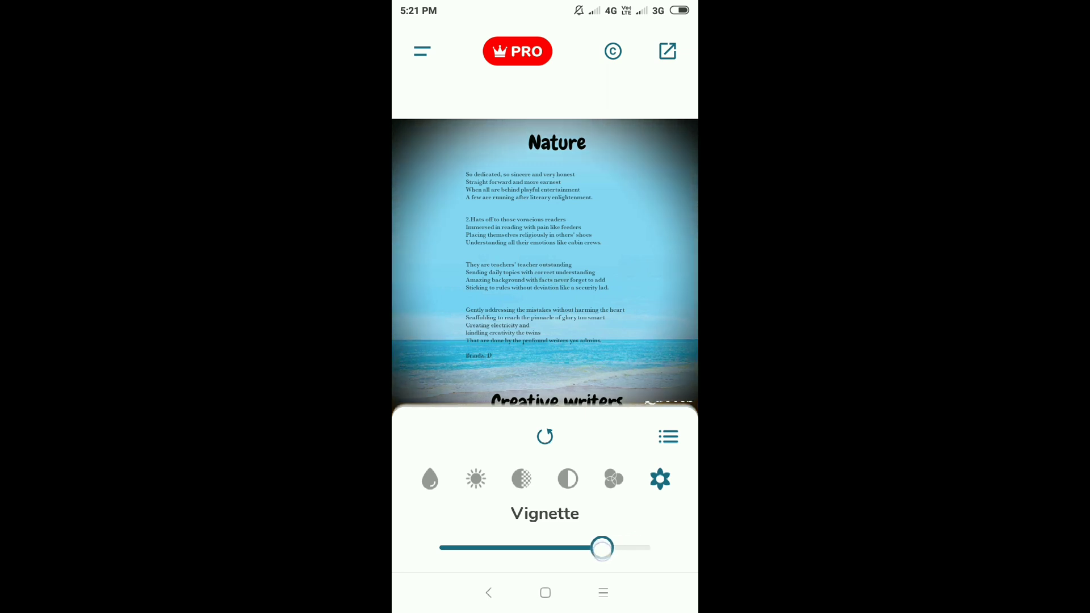
- Try purple and red hue tints on the photo and raise its contrast slightly
click(612, 478)
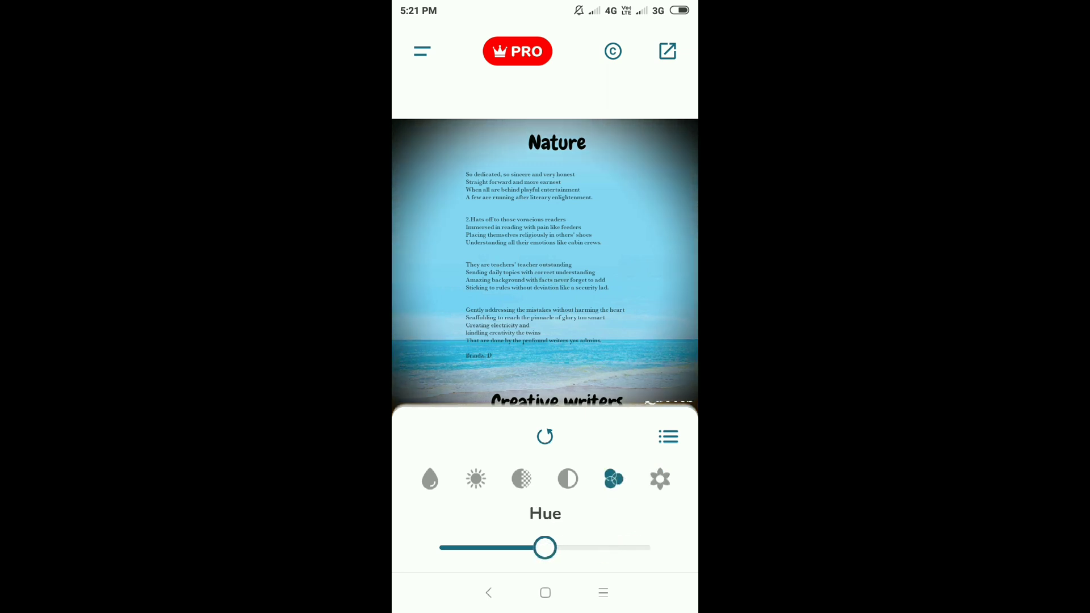
drag(545, 547, 606, 548)
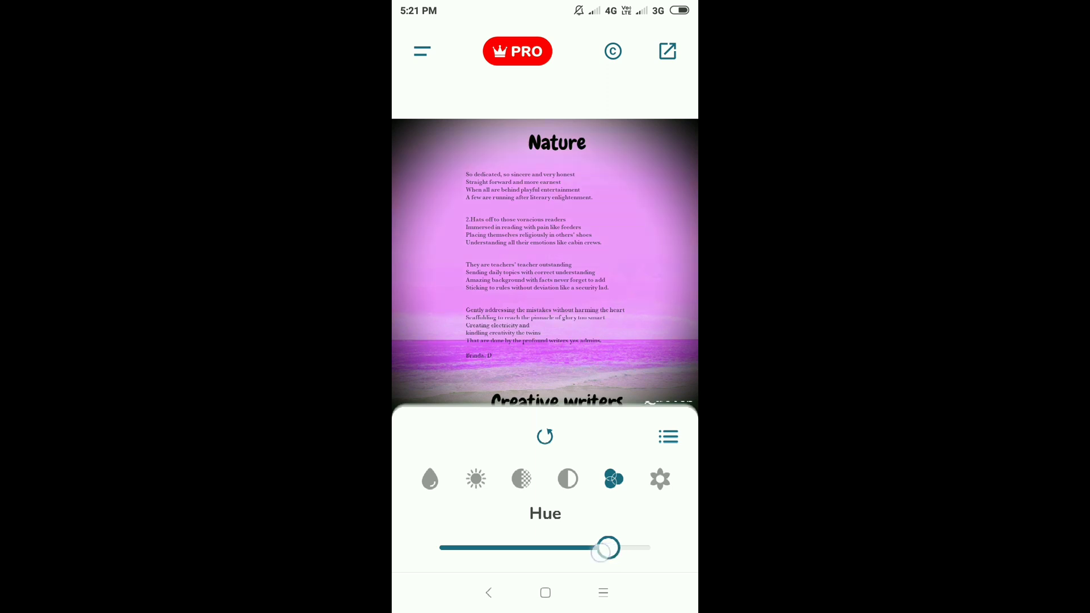
drag(606, 547, 643, 547)
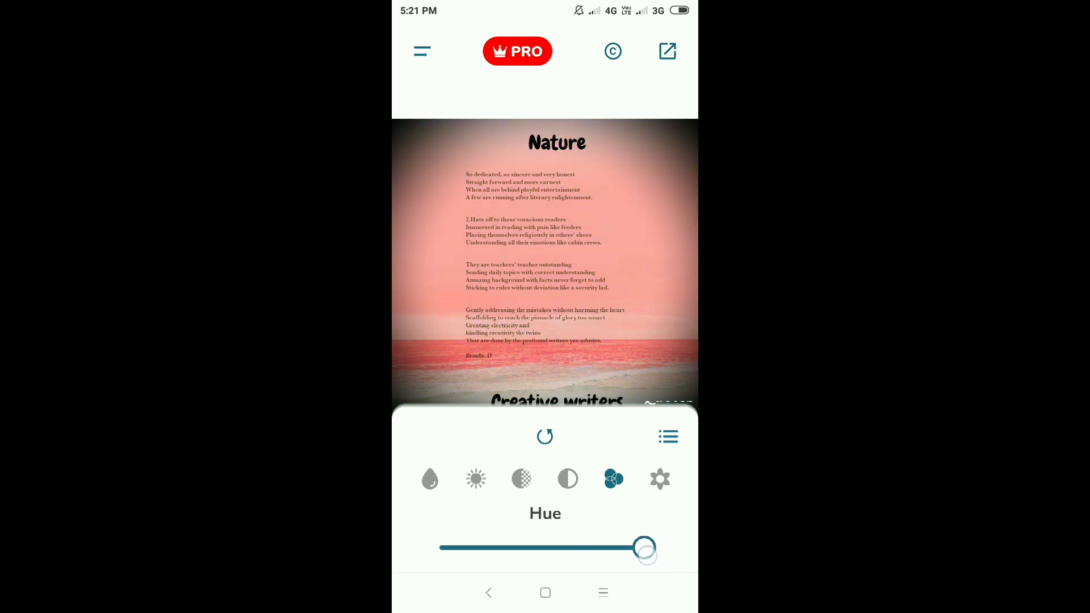
click(568, 479)
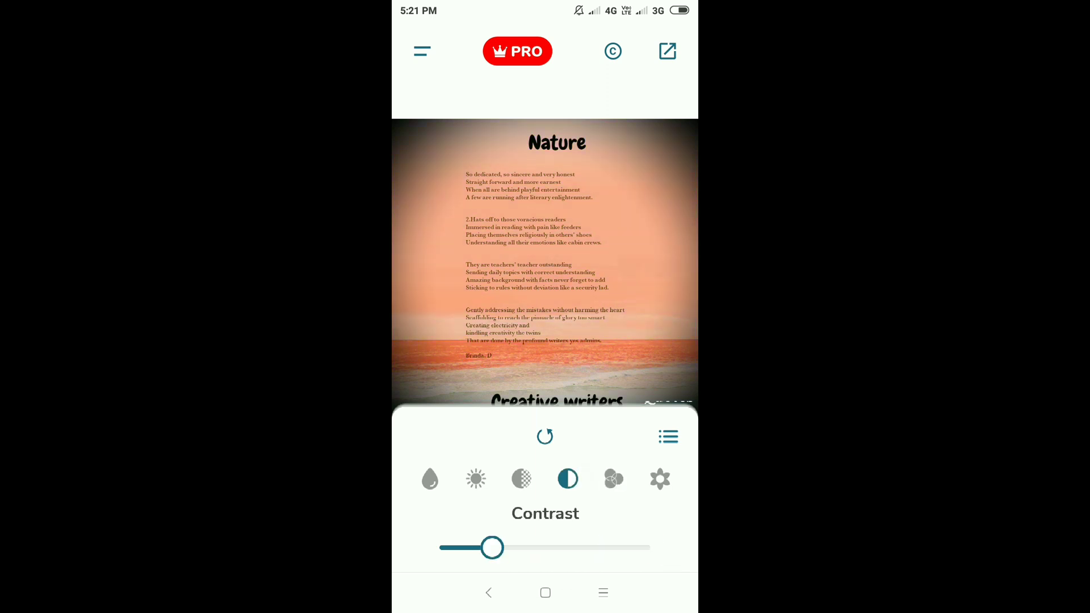
drag(491, 547, 501, 547)
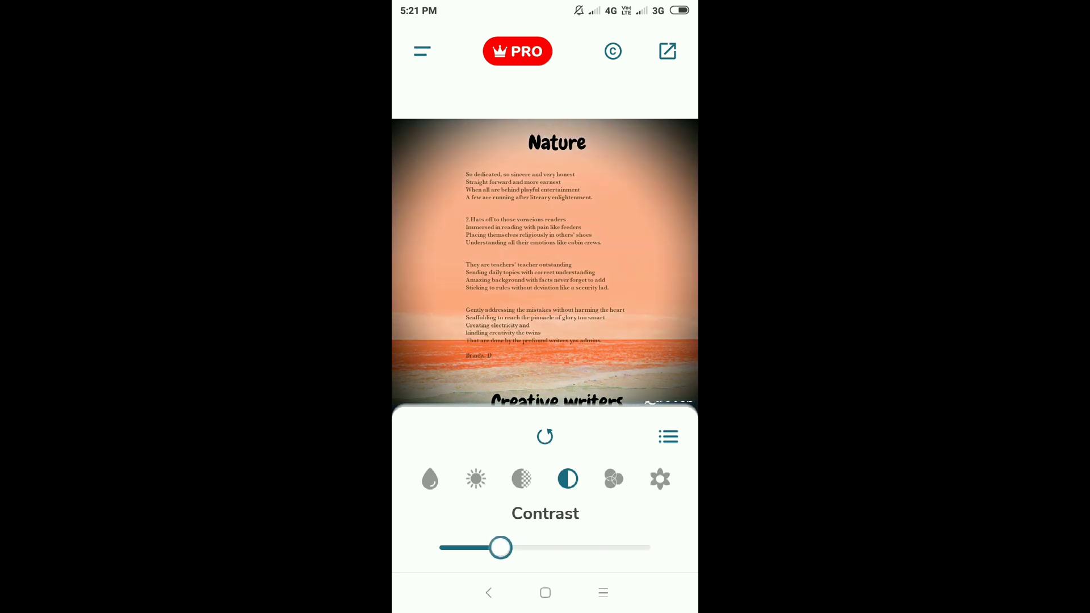
- Return the background hue to natural blue and restore its full colour saturation
click(522, 479)
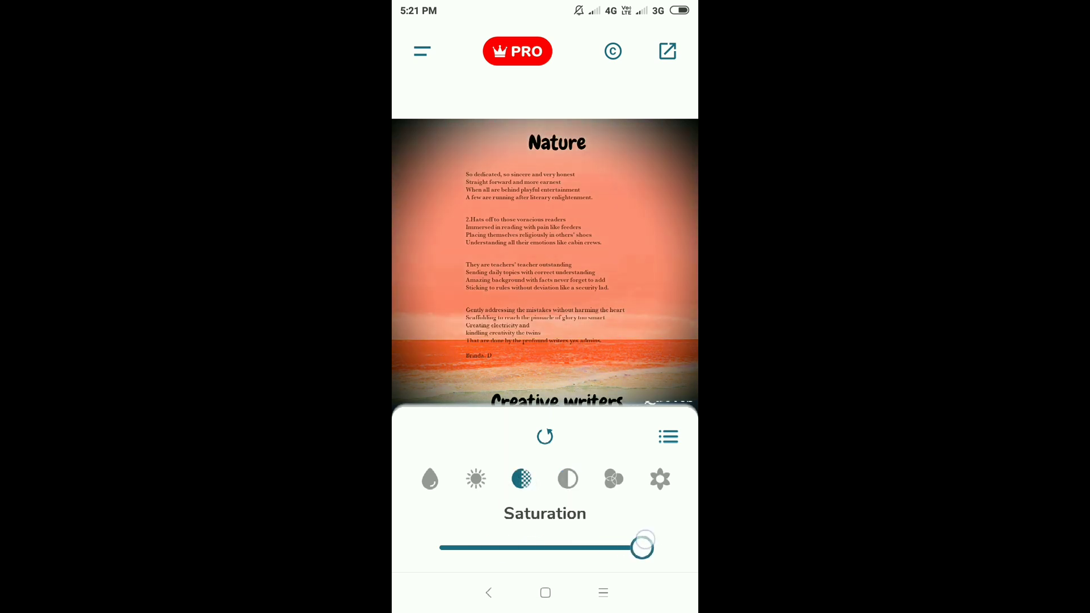
click(659, 479)
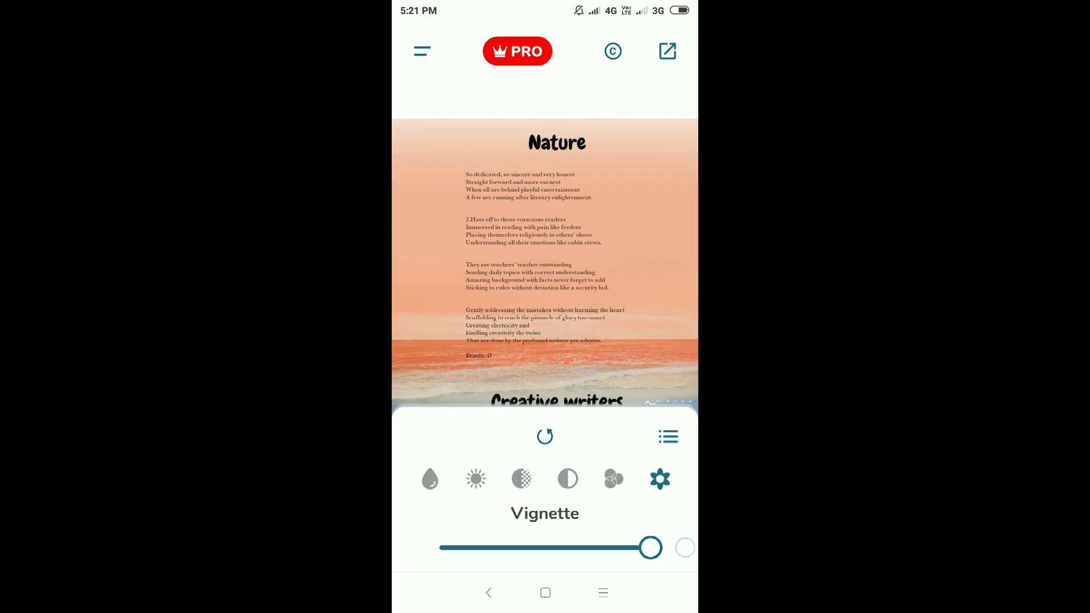
click(614, 478)
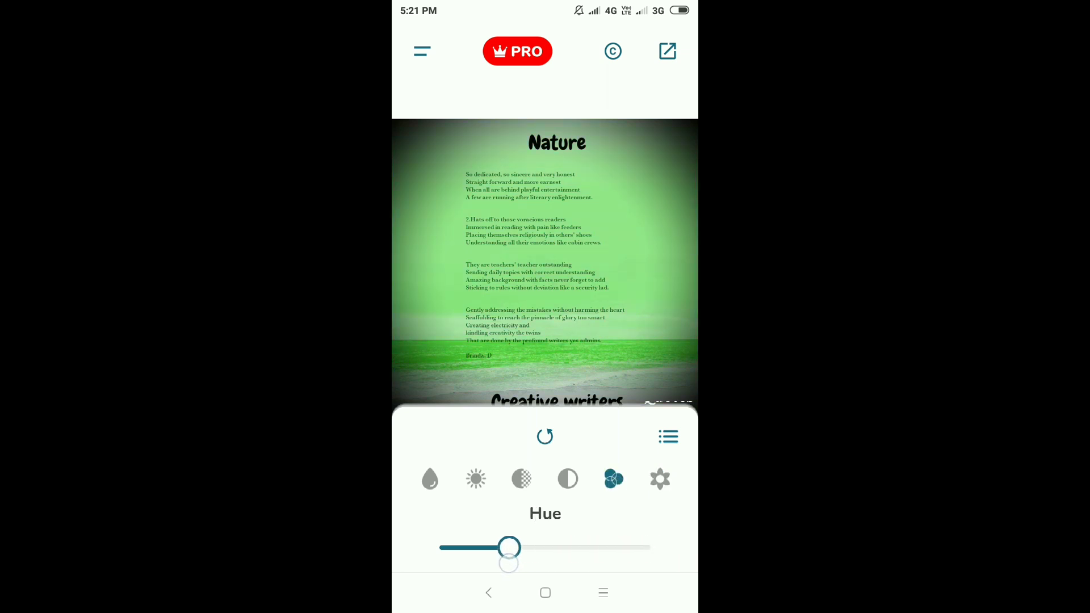
drag(509, 547, 552, 547)
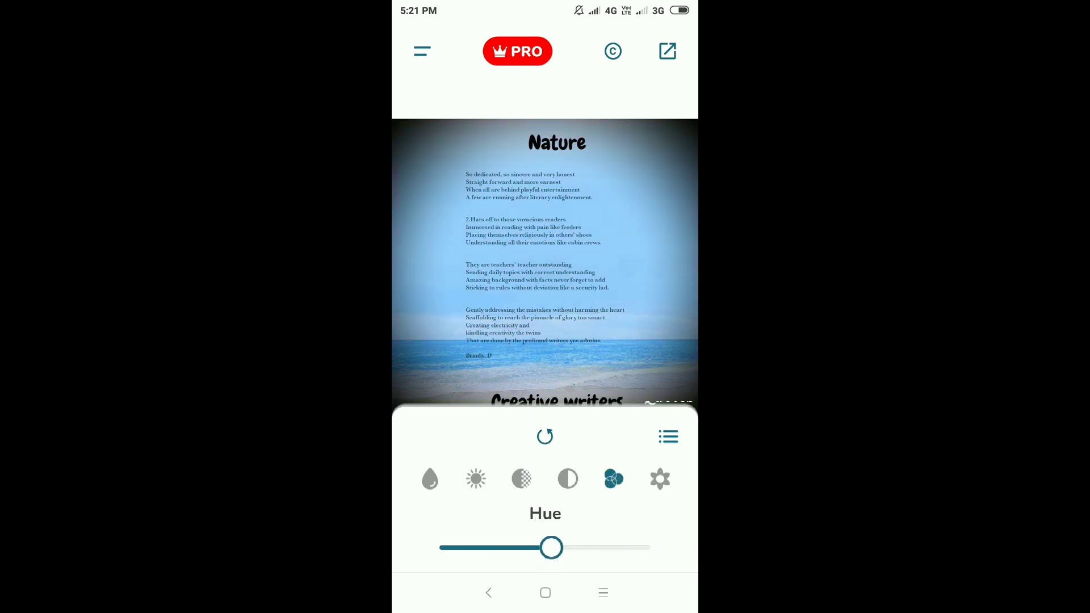
click(521, 478)
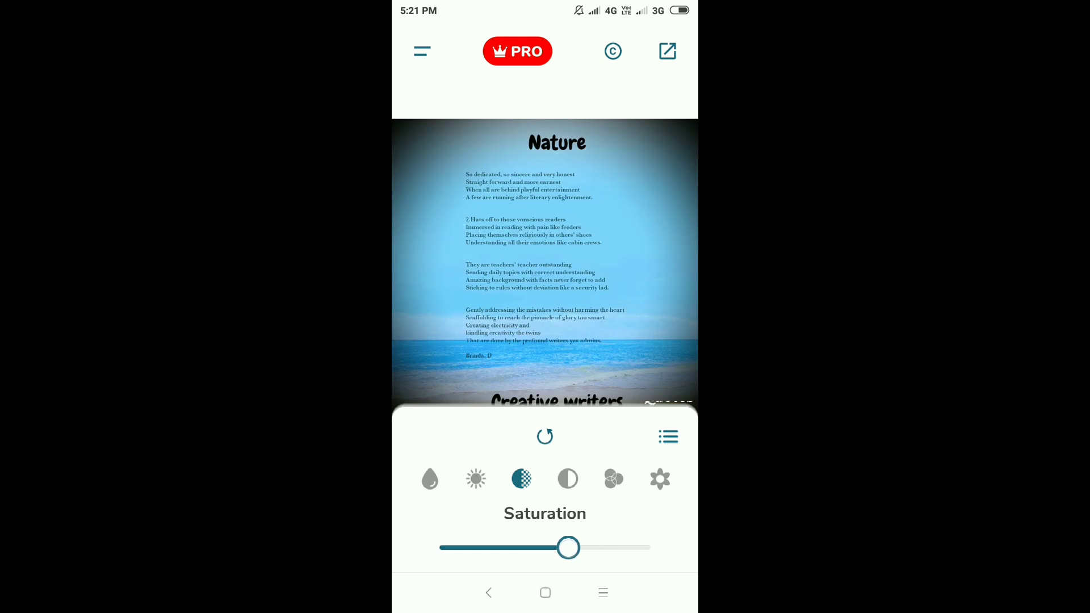
drag(568, 547, 466, 548)
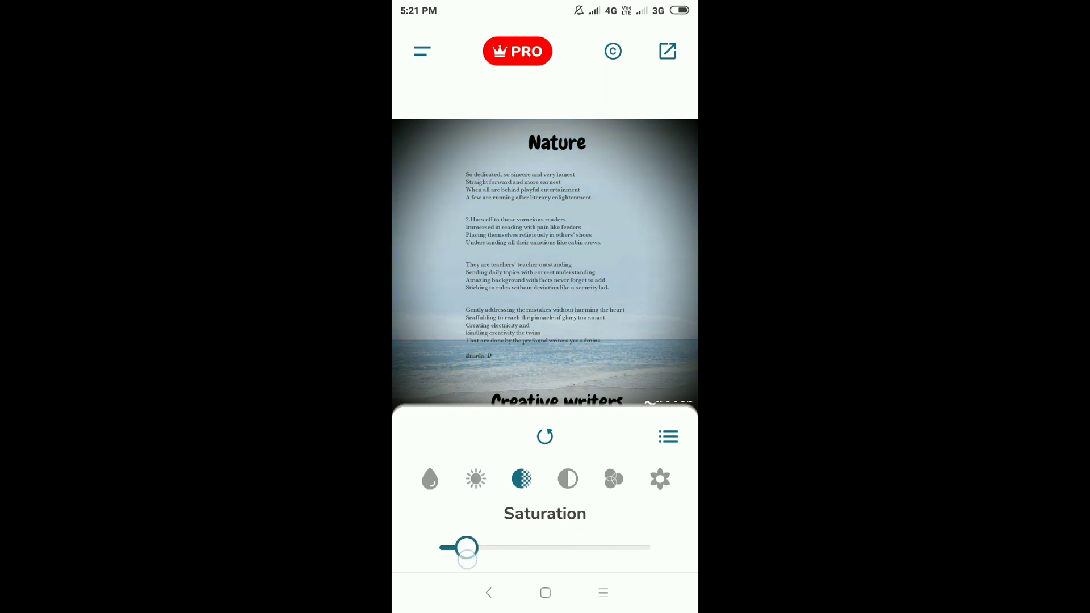
drag(466, 547, 600, 547)
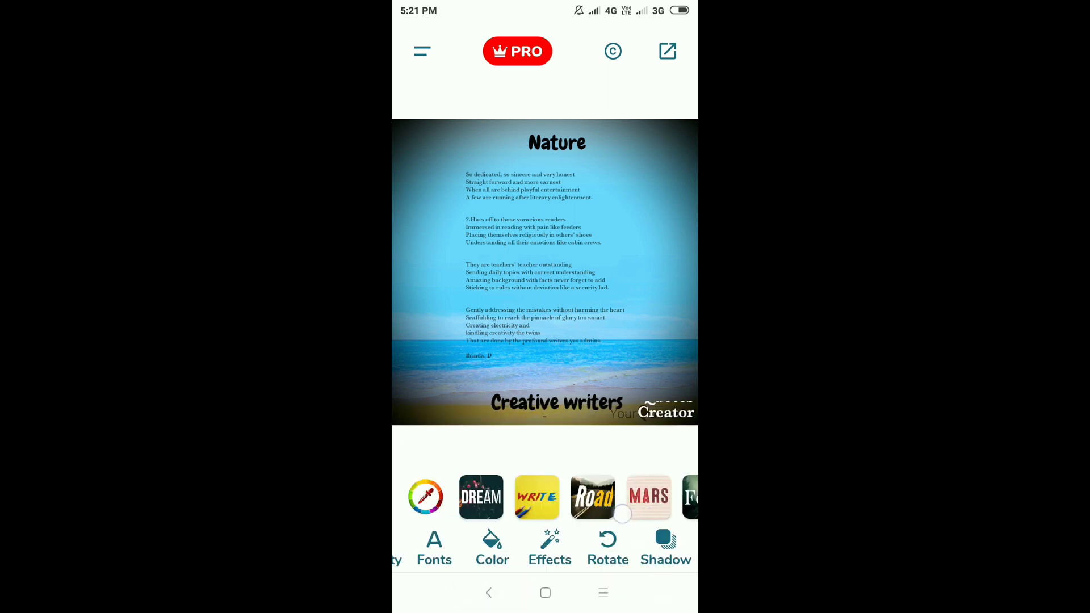
scroll(left, 3)
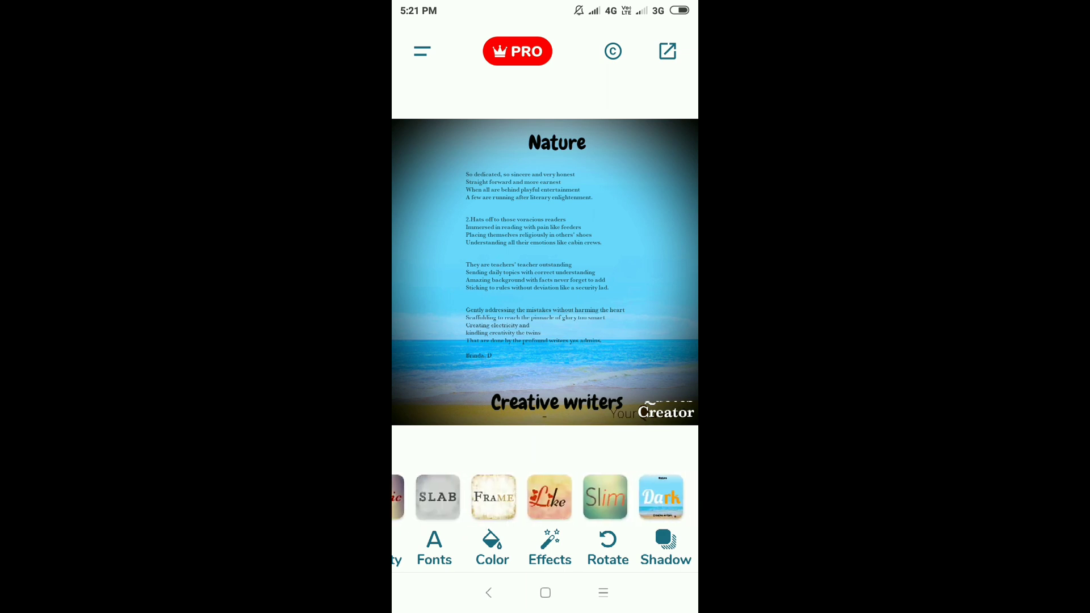
scroll(left, 3)
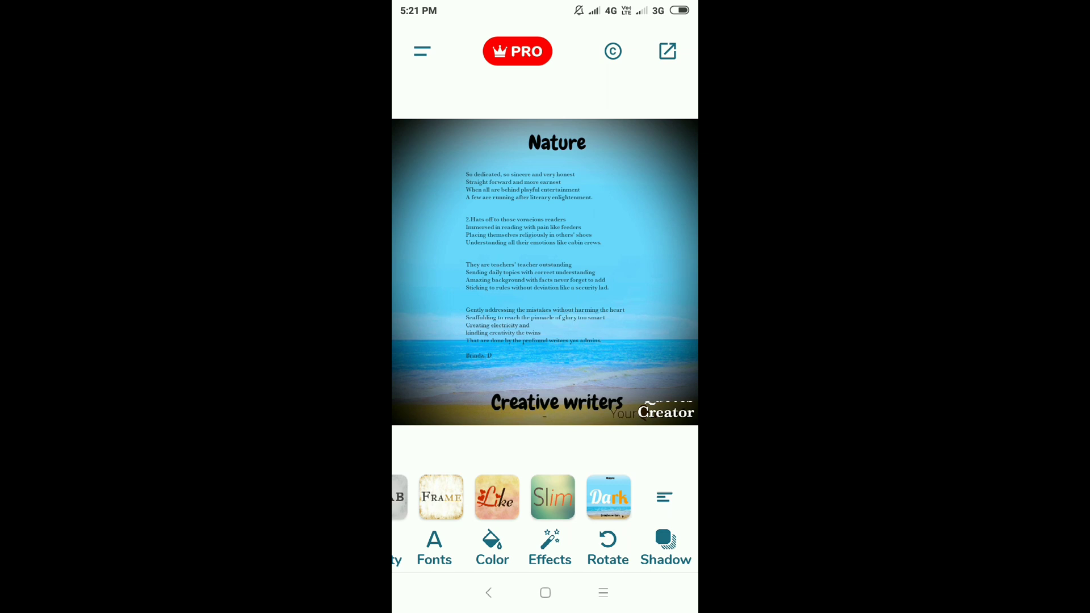
click(666, 547)
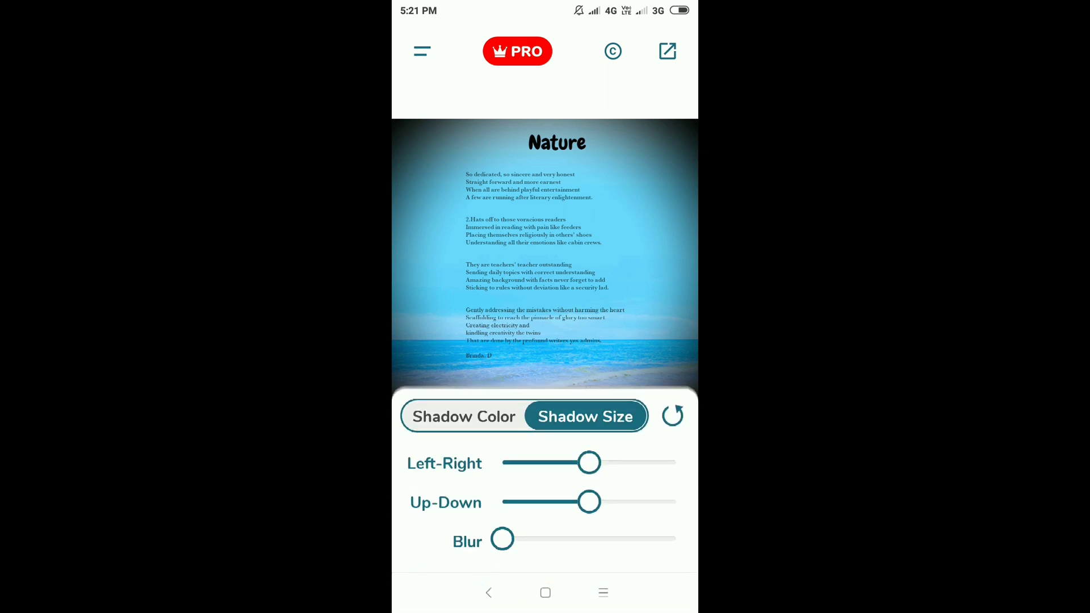
drag(590, 501, 649, 500)
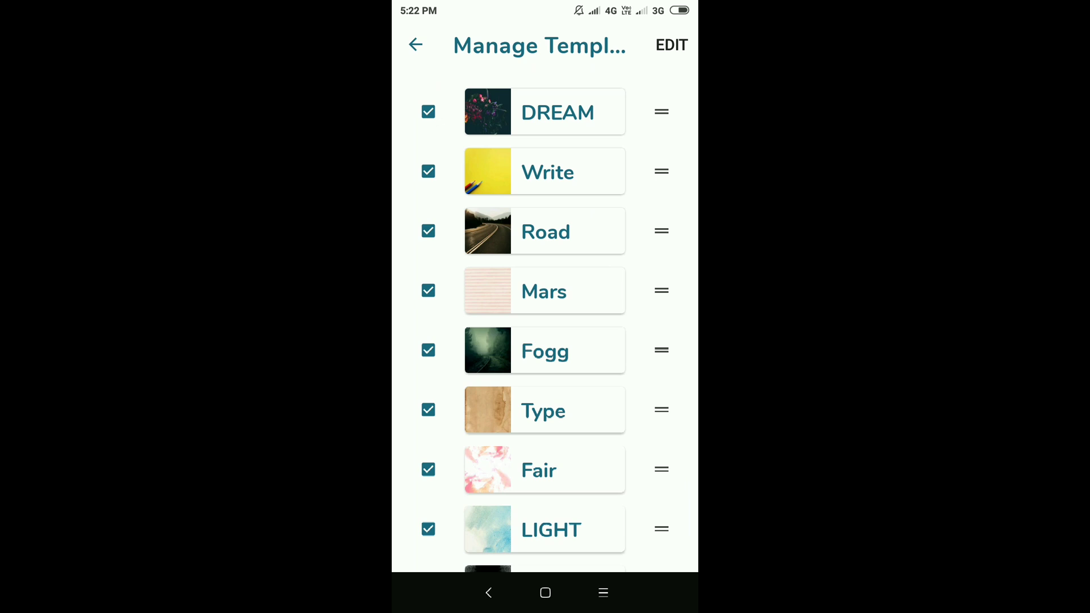
scroll(down, 3)
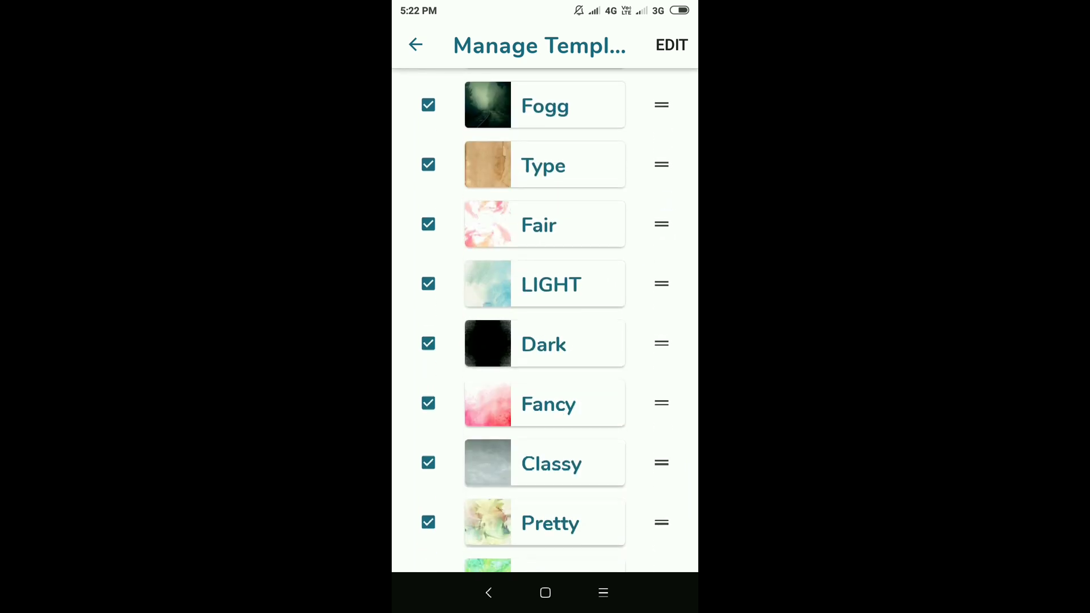
click(416, 44)
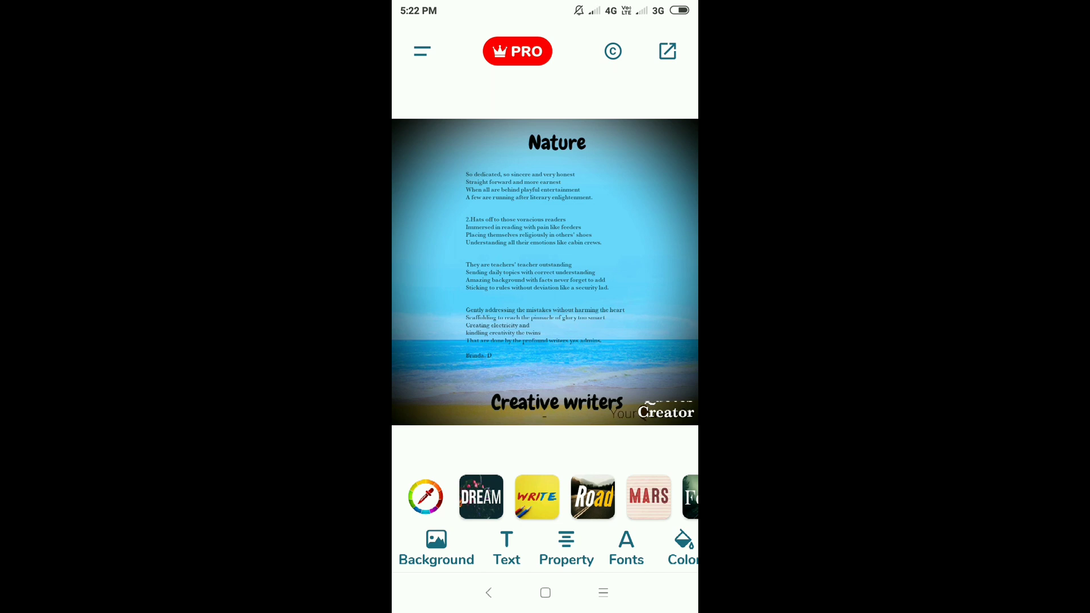
- Try a solid colour background, then apply the blank dark DREAM flower template
click(681, 549)
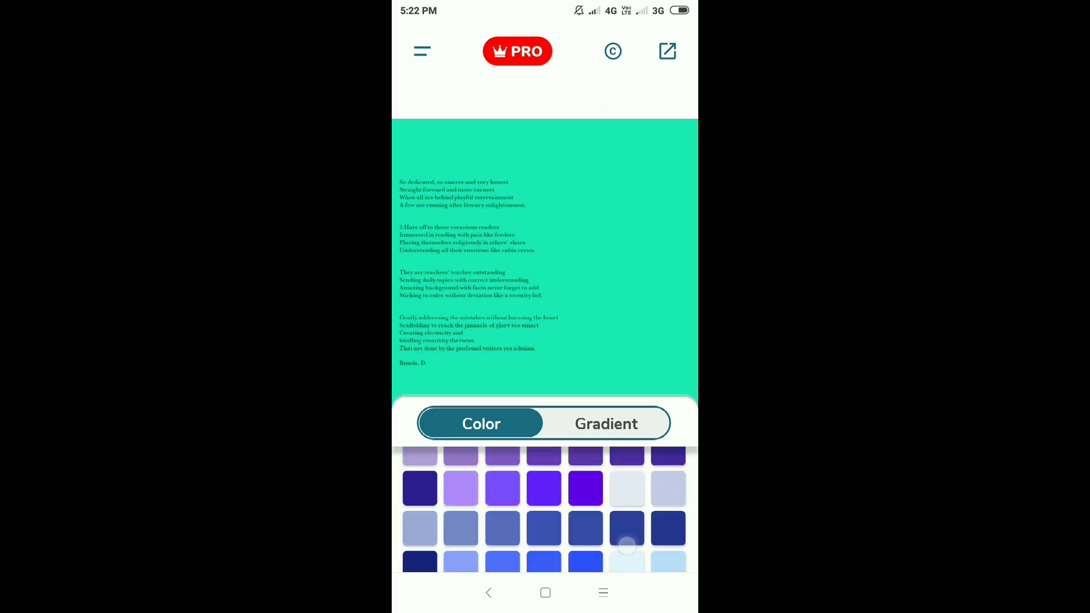
click(606, 423)
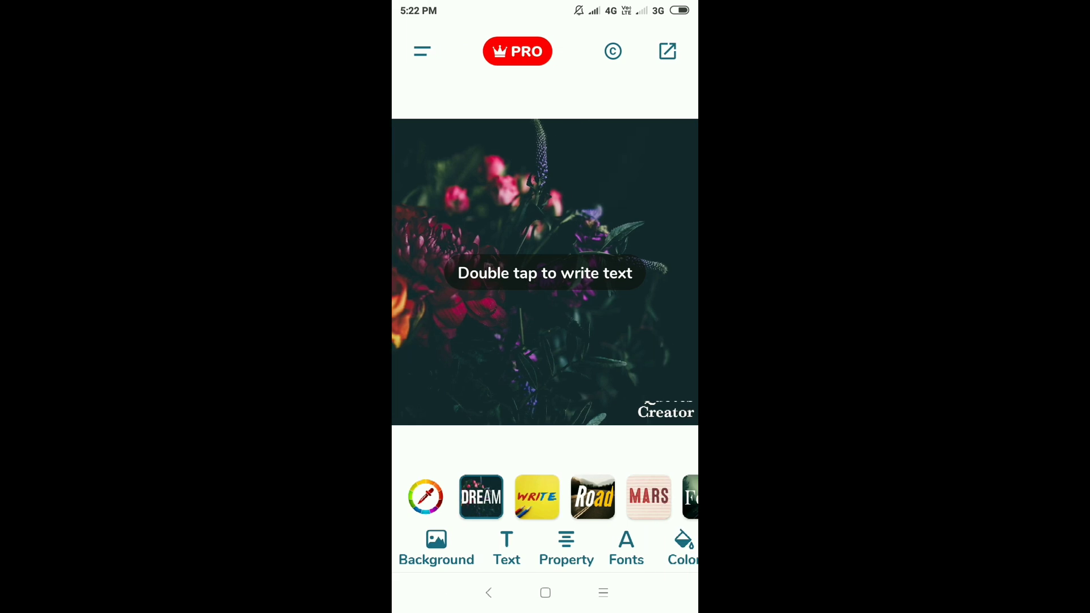
- Paste the poem onto the canvas as the quote text and confirm it
double_click(544, 272)
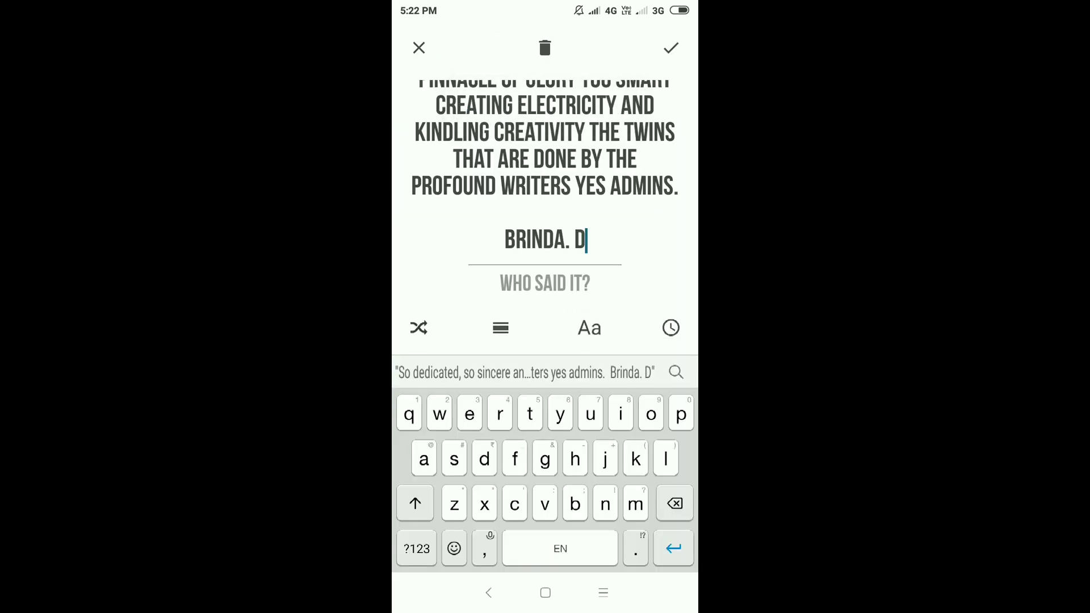
click(670, 47)
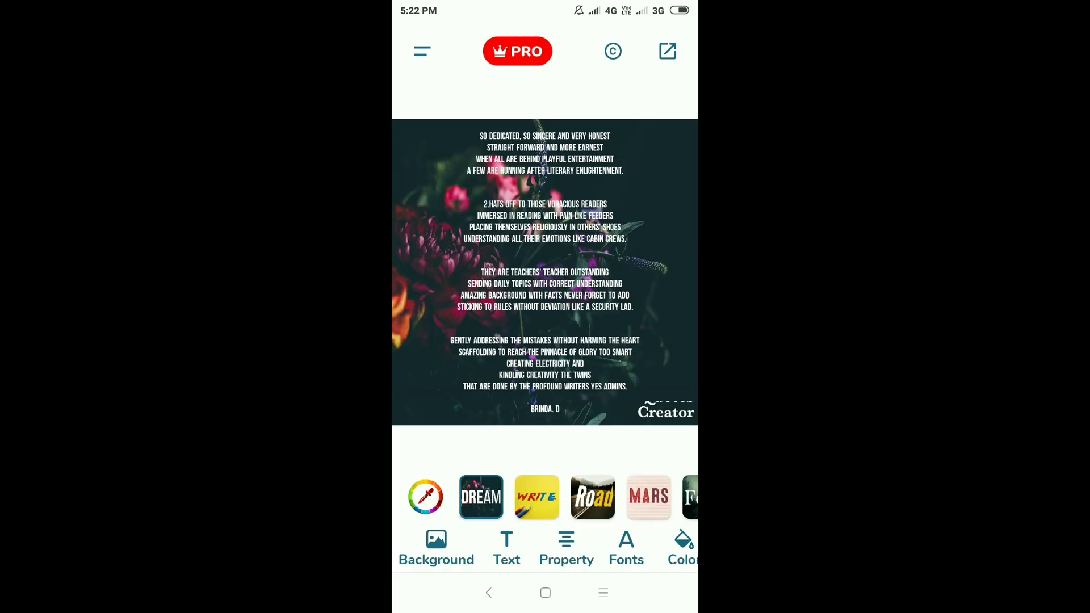
- Set the beach 'Nature' photo from the gallery as the background, uncropped, behind the poem
click(436, 550)
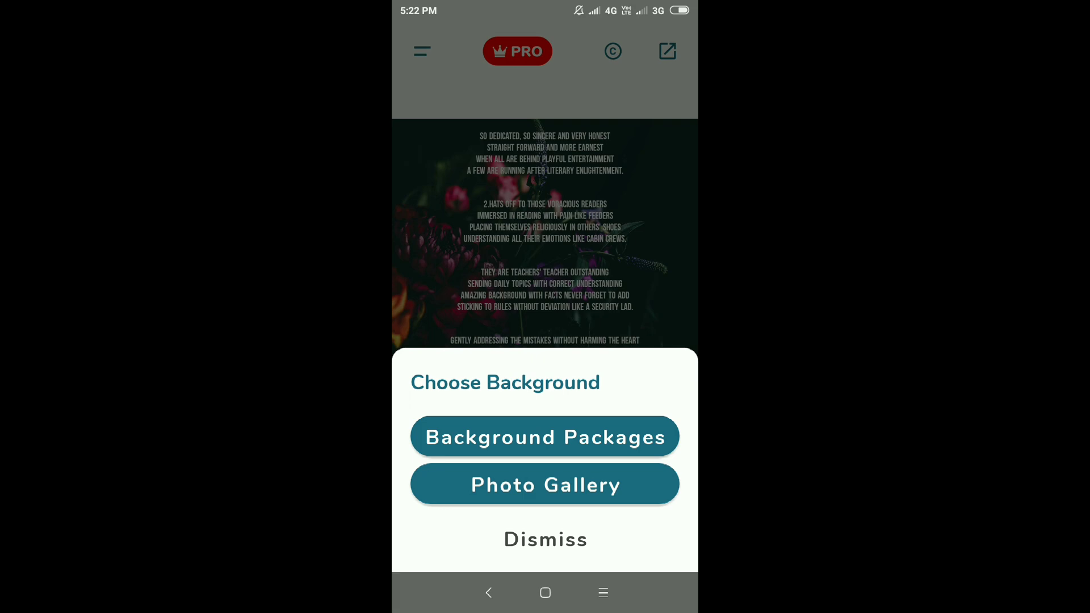
click(544, 485)
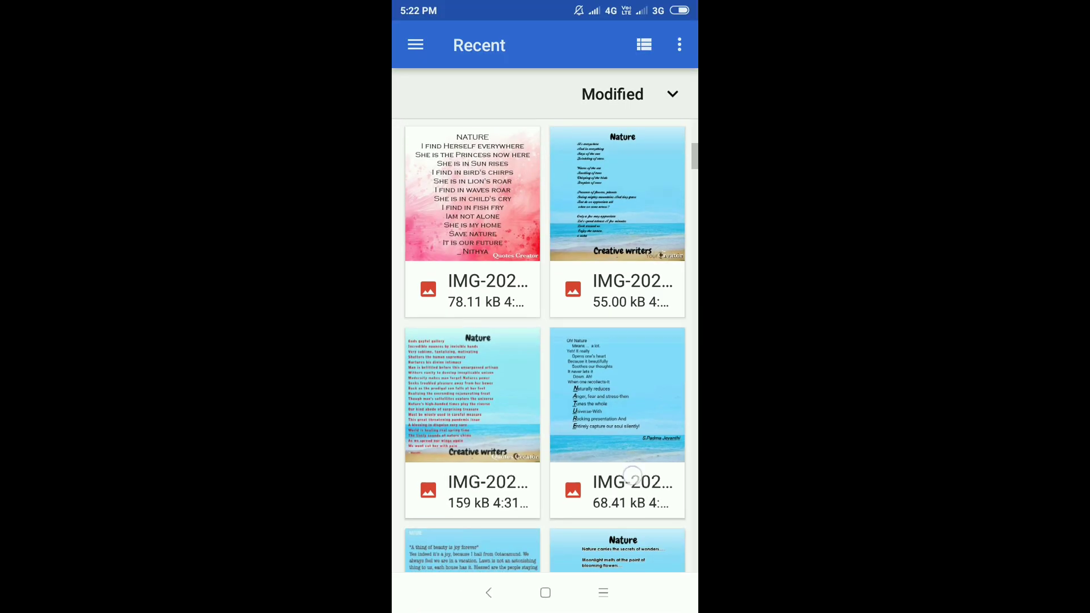
scroll(down, 3)
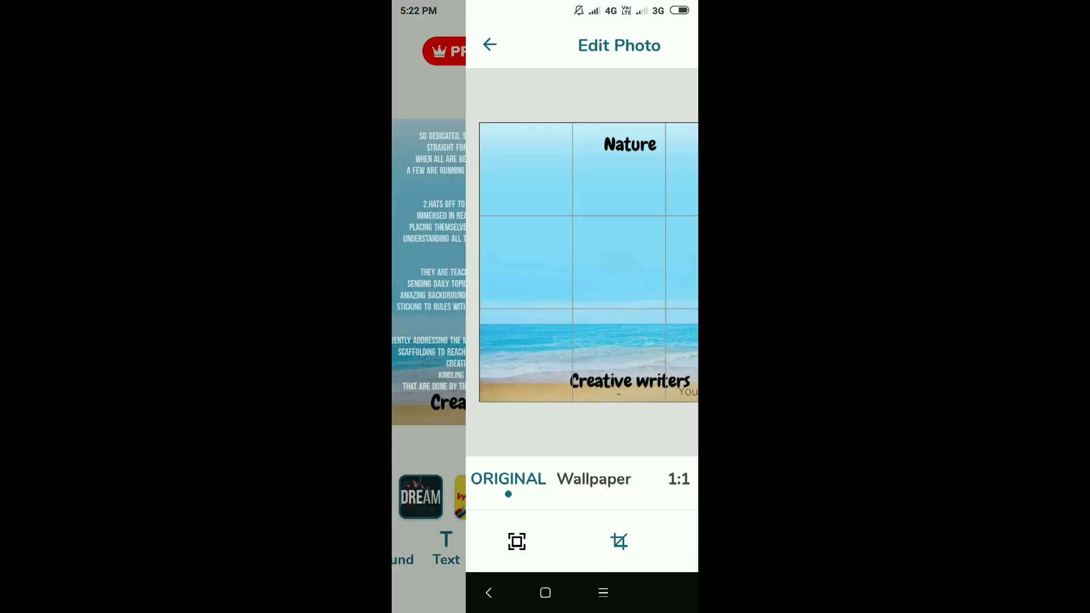
click(489, 44)
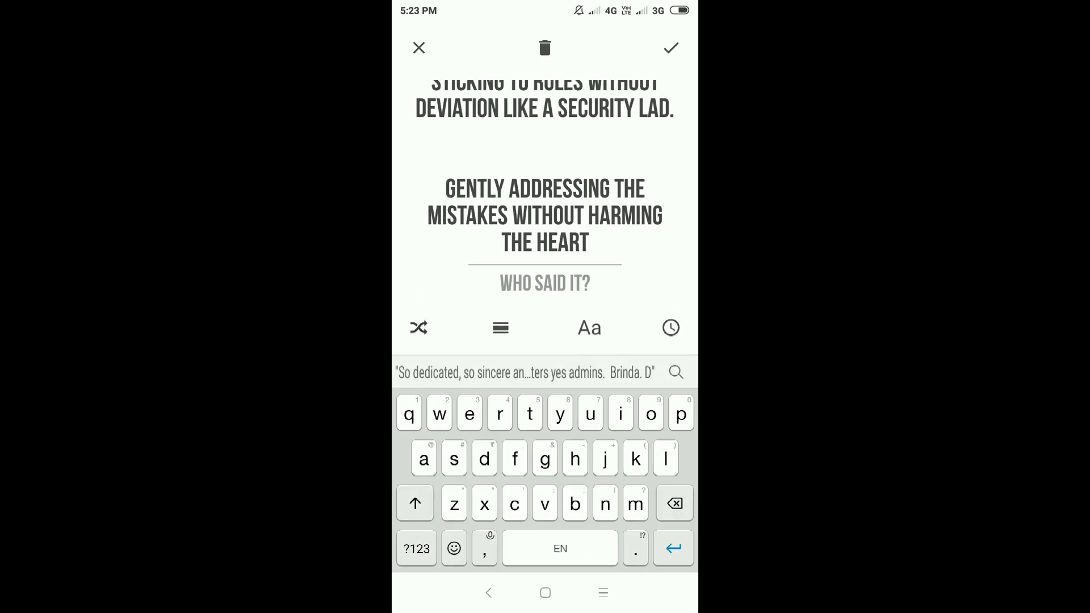
click(670, 48)
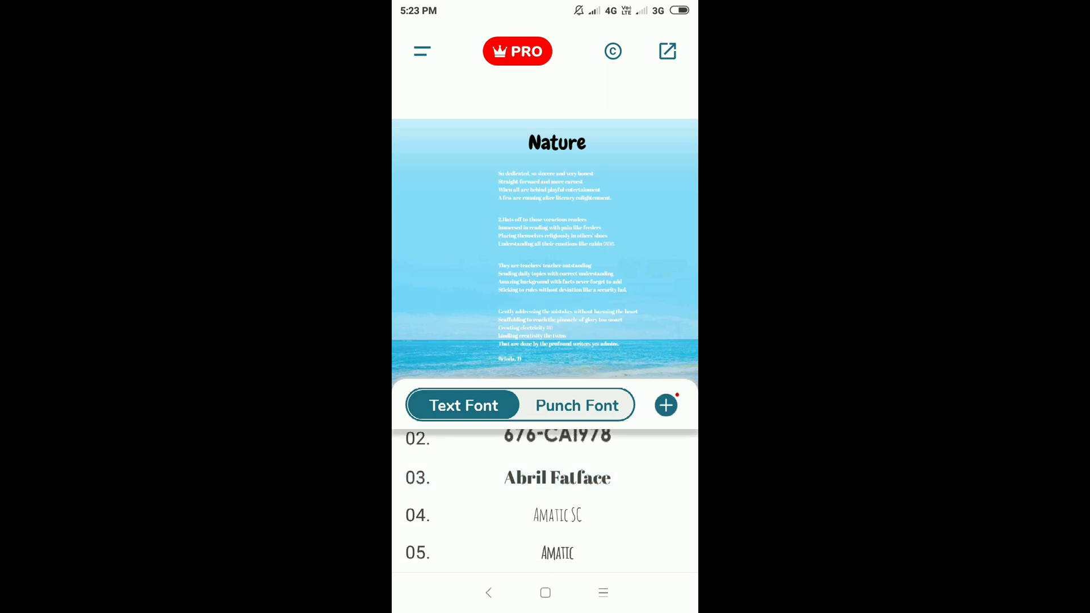
- Change the poem text colour to black and save the finished quote image
scroll(down, 3)
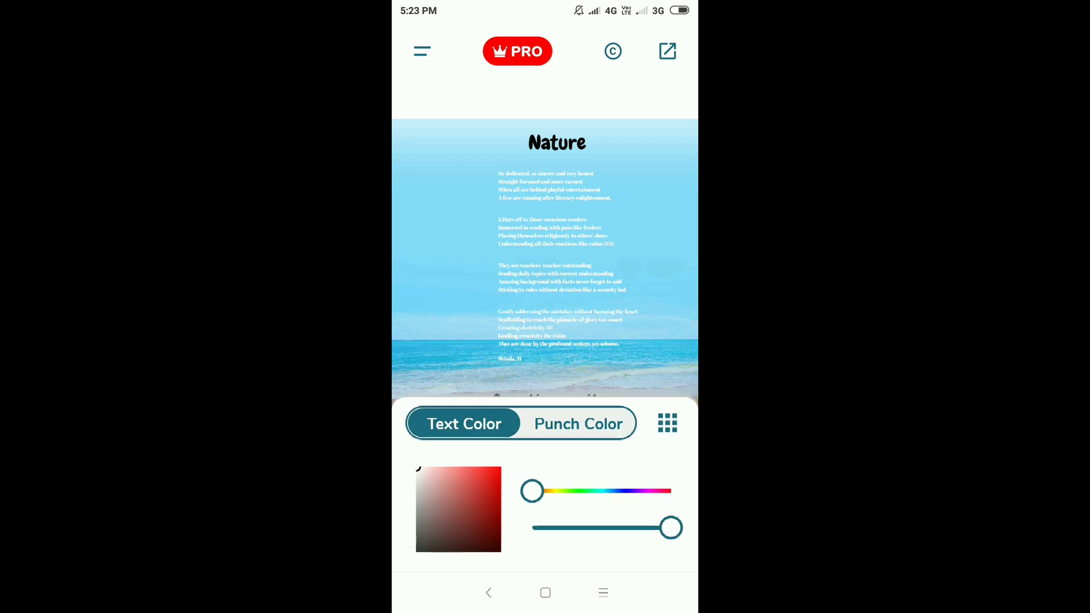
drag(671, 528, 635, 528)
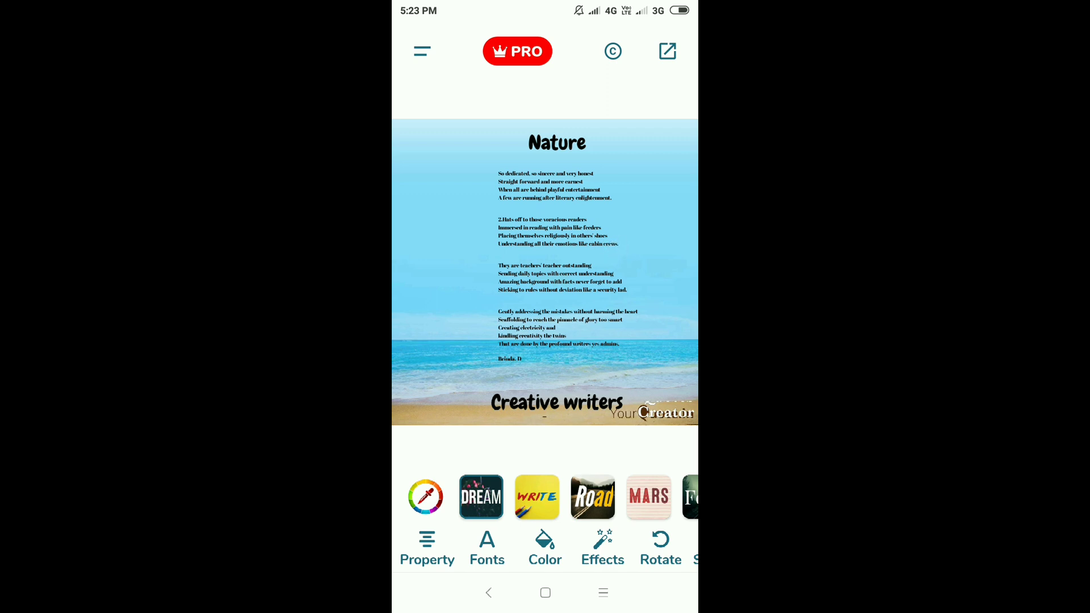
click(667, 51)
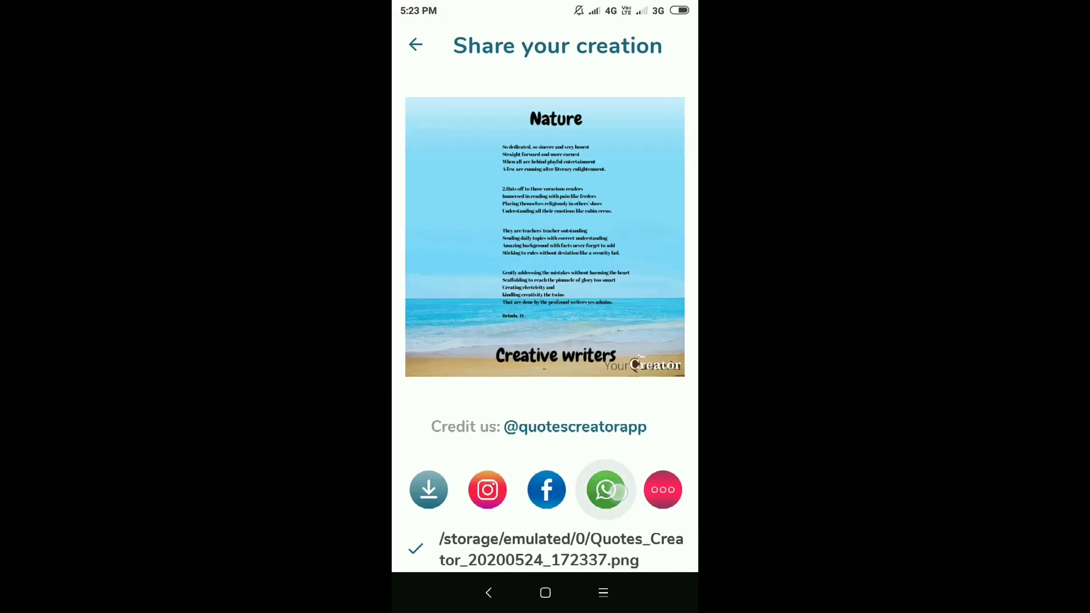
- Send the saved quote image to a WhatsApp contact from the share screen
click(605, 489)
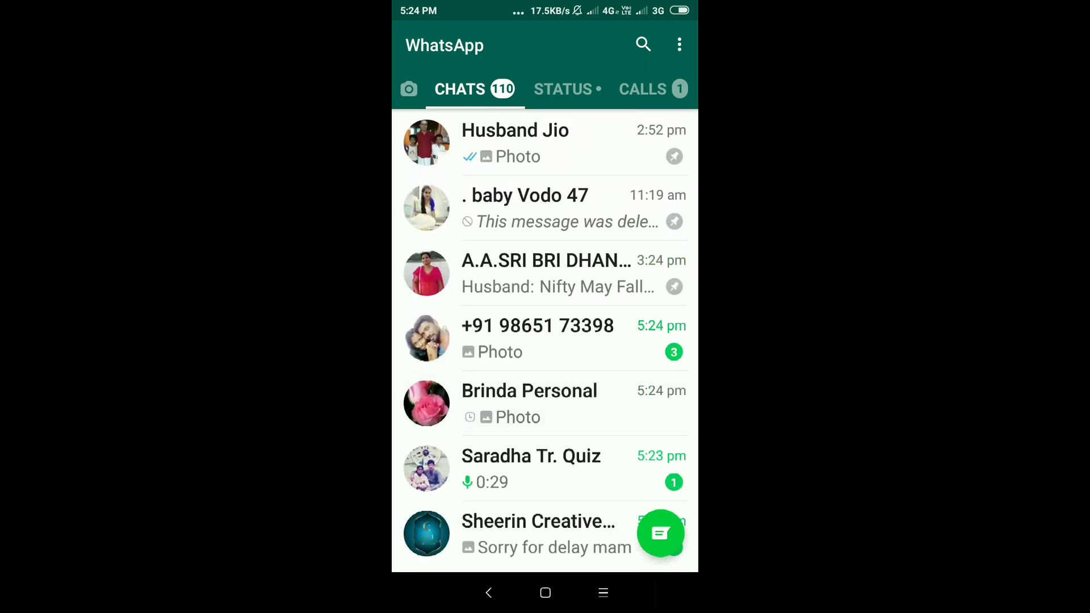
- View the sent Nature poem image full screen in its WhatsApp chat, then return to the conversation
click(529, 403)
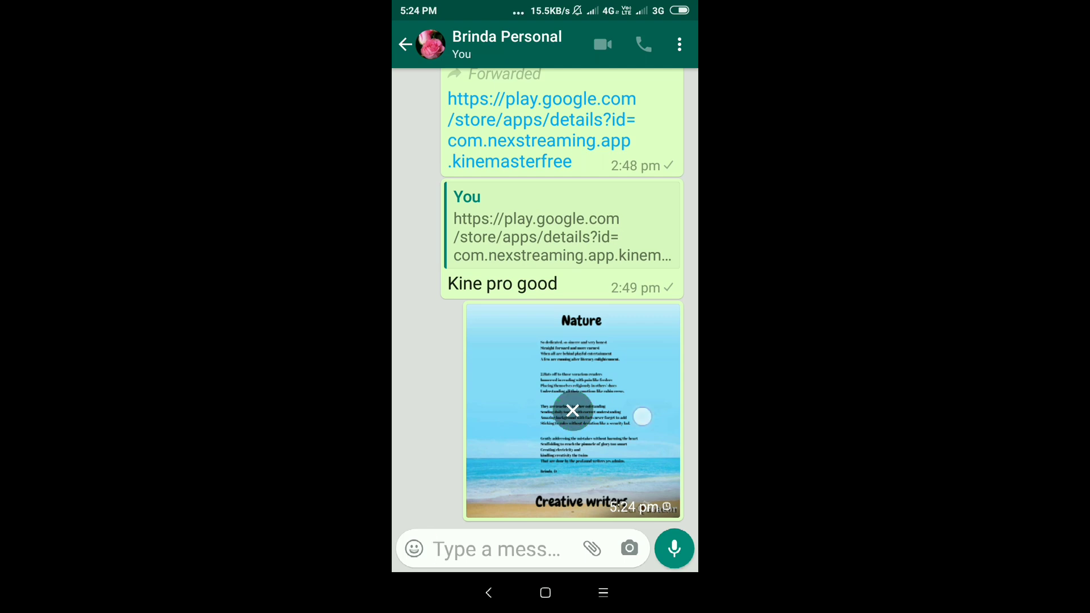
click(573, 410)
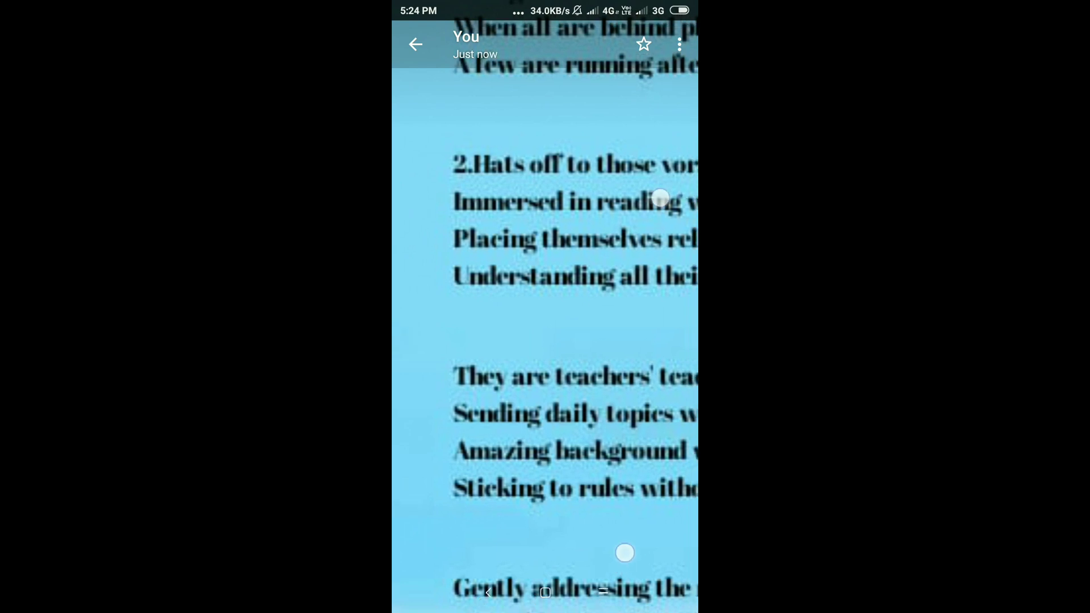
click(416, 44)
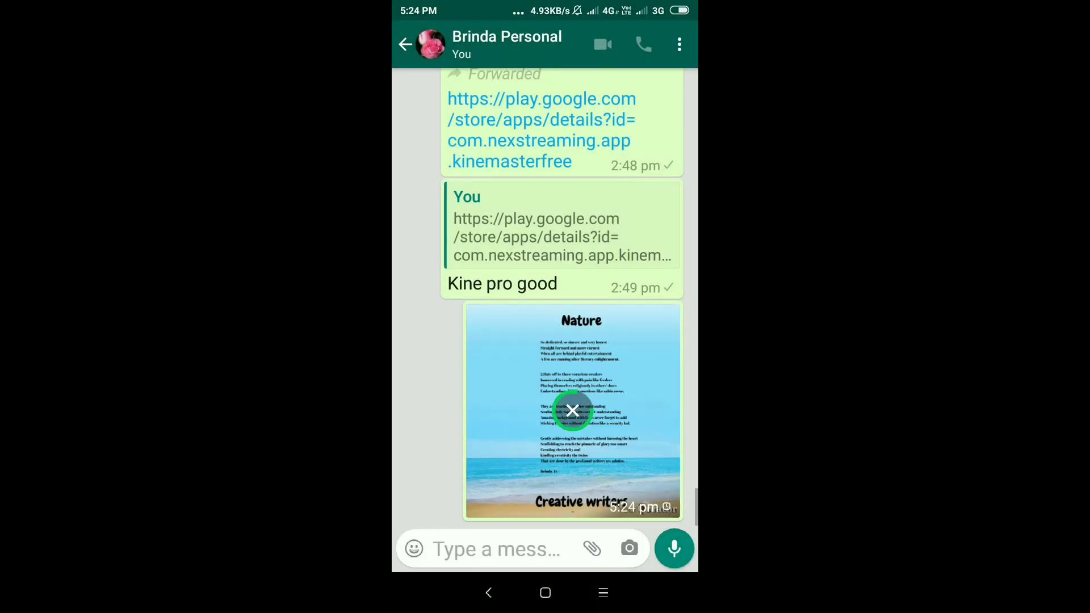